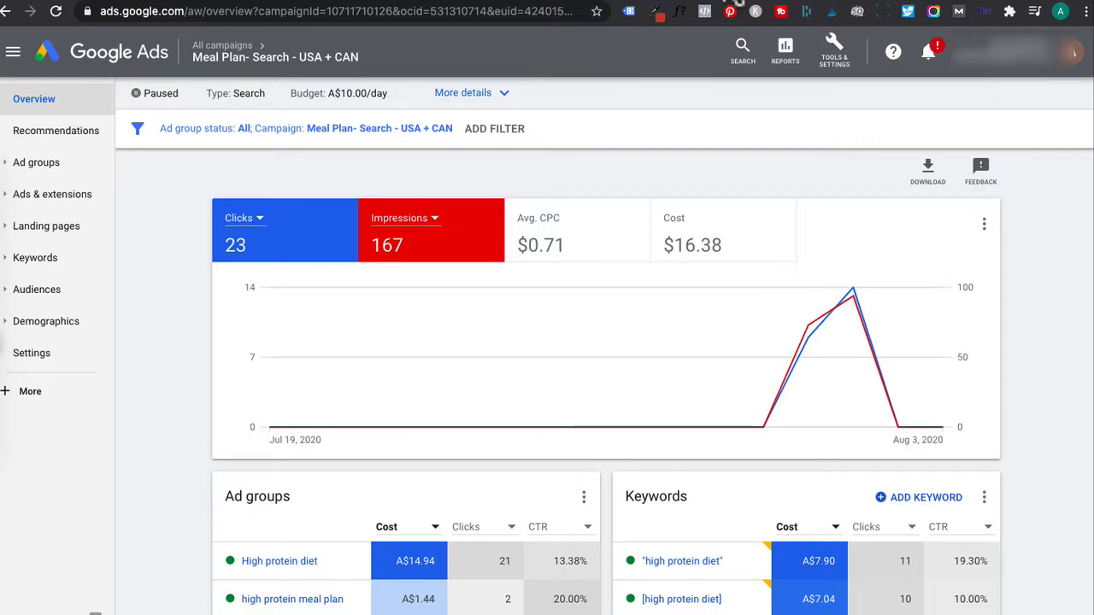
pyautogui.moveTo(743, 167)
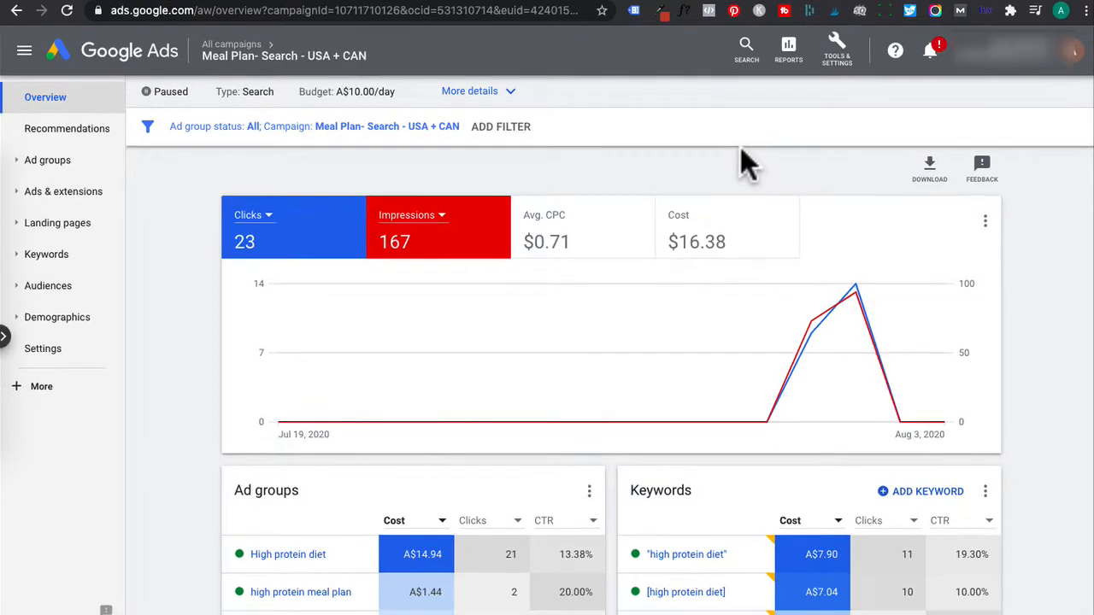
pyautogui.moveTo(806, 137)
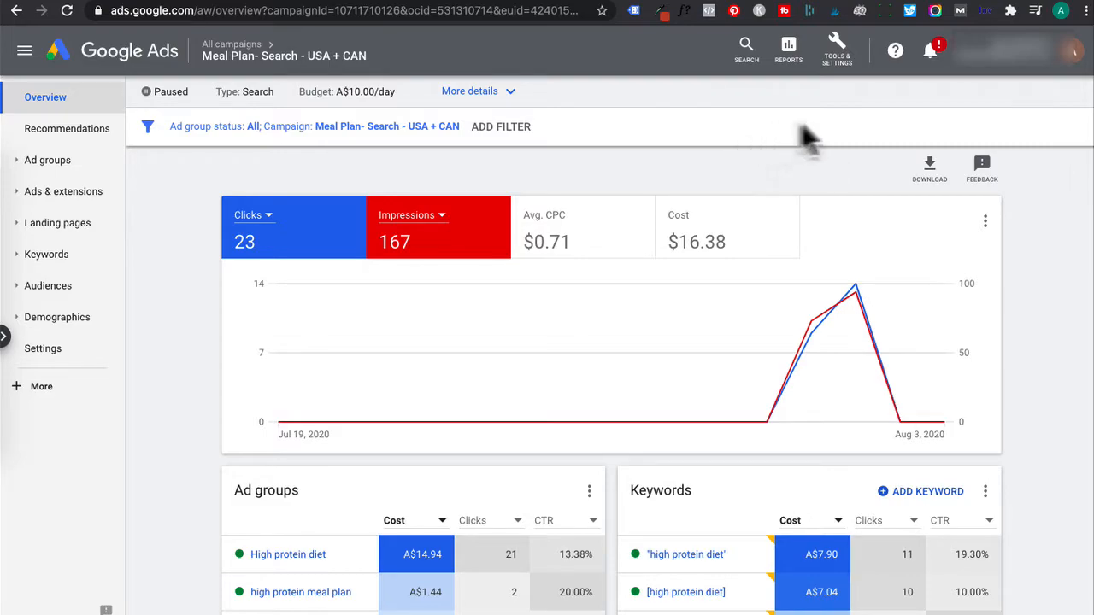
# Bring up the Tools & Settings menu over the Meal Plan campaign overview
pyautogui.click(836, 48)
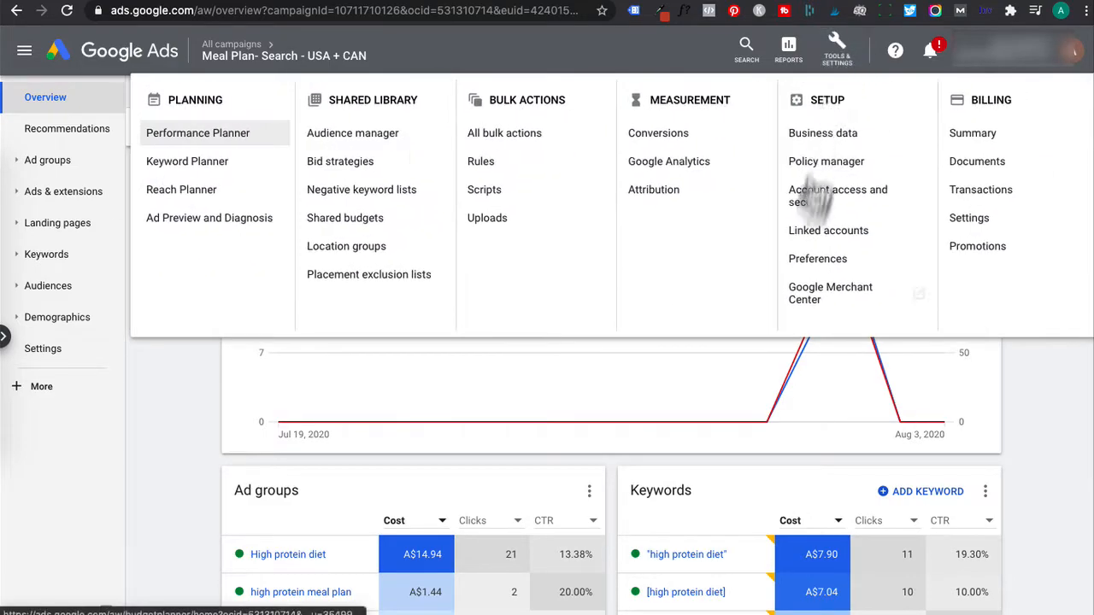
pyautogui.click(836, 48)
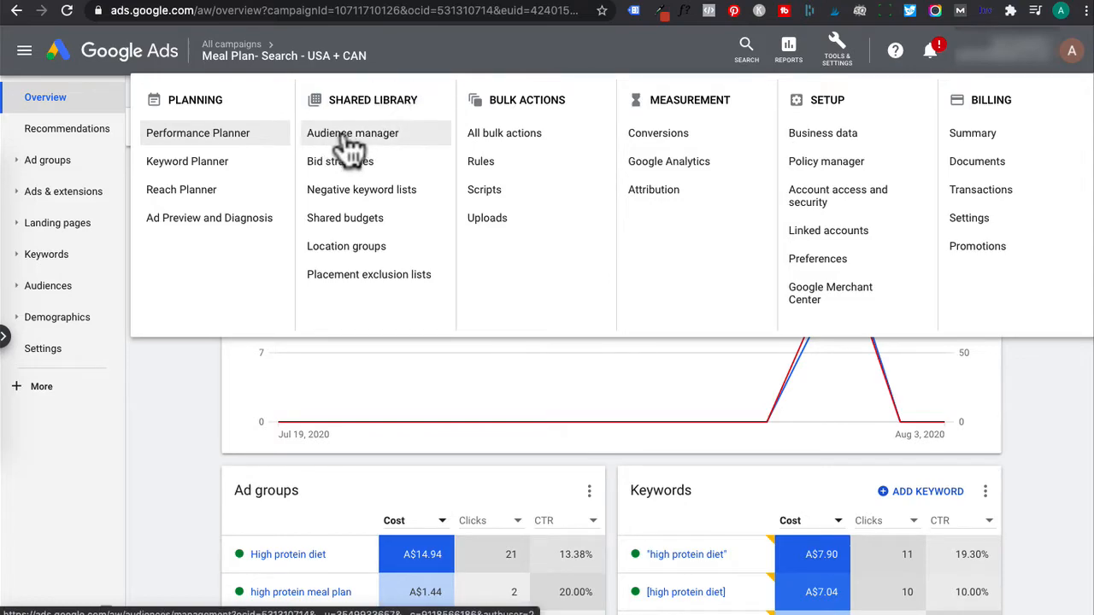
pyautogui.click(352, 133)
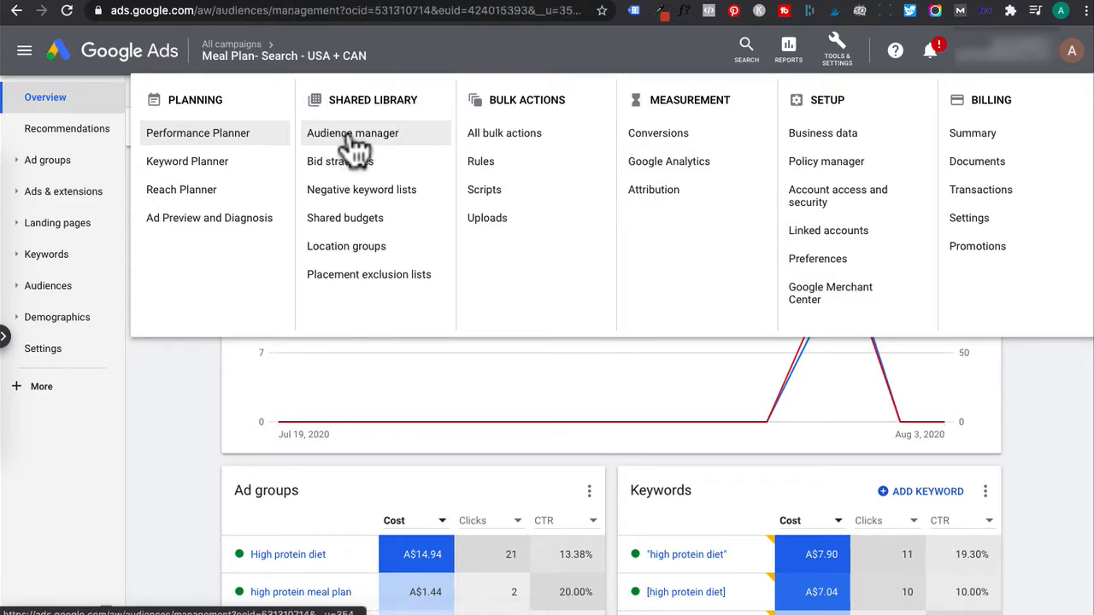
# In Audience manager, show the audience sources and the actions for the Google Ads tag card
pyautogui.click(353, 134)
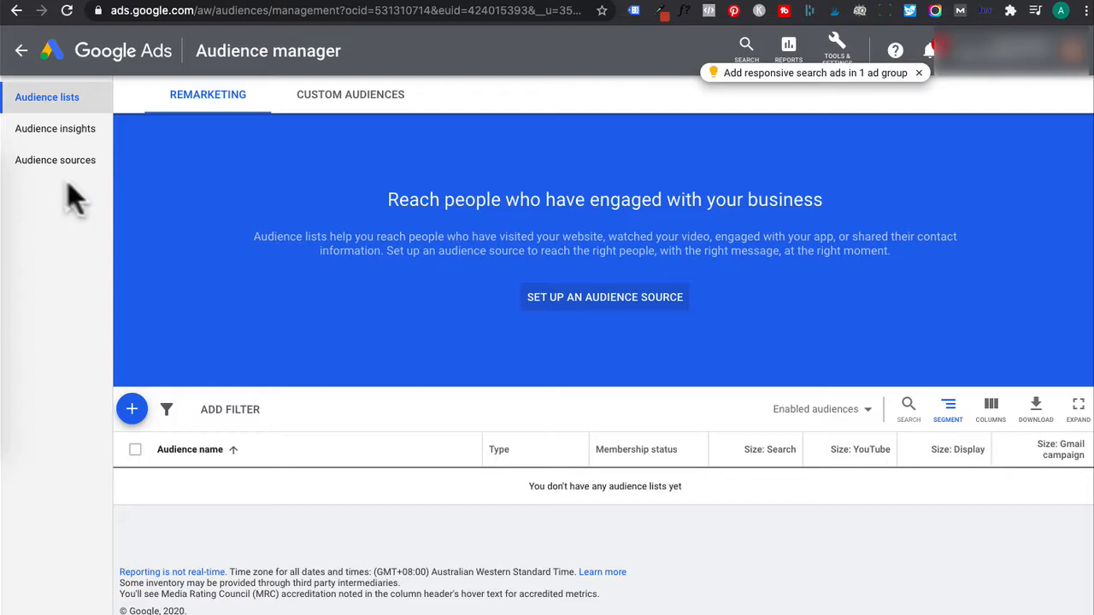
pyautogui.click(55, 161)
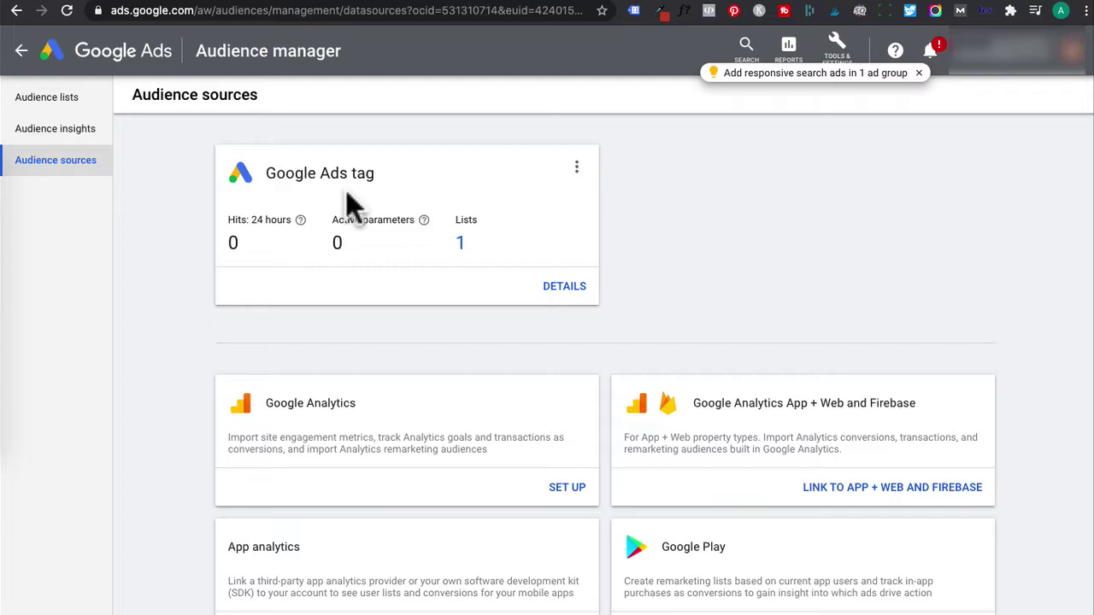
pyautogui.moveTo(584, 184)
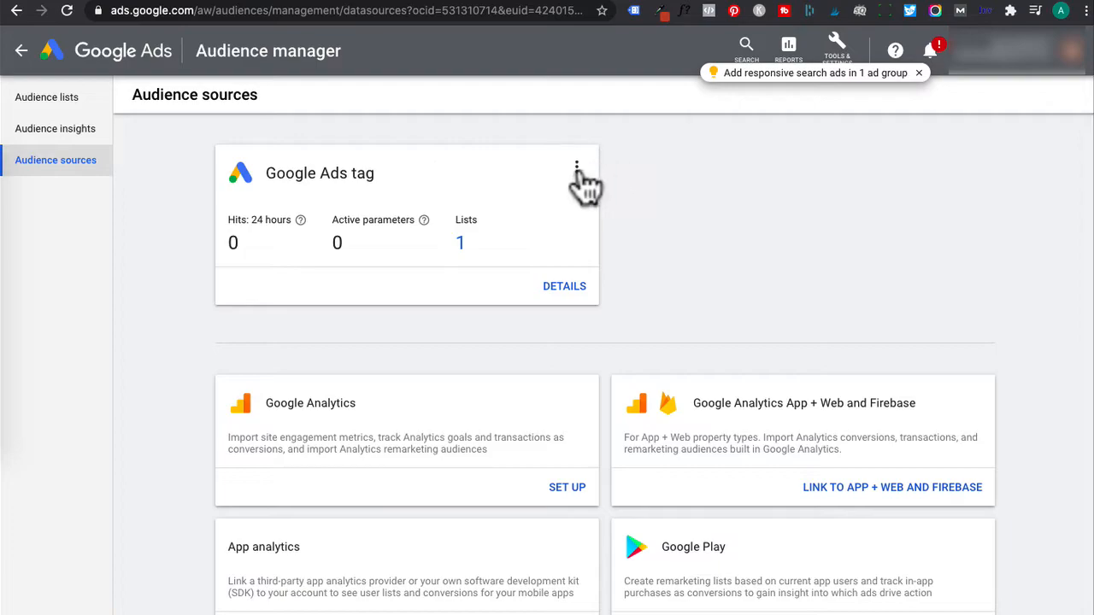
pyautogui.moveTo(598, 202)
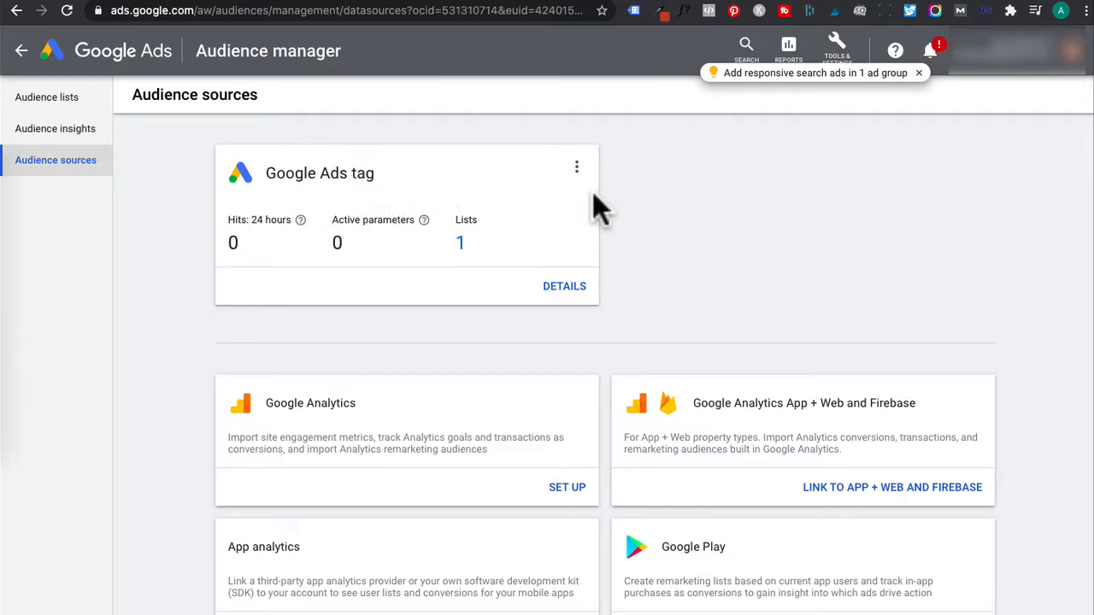
pyautogui.click(576, 168)
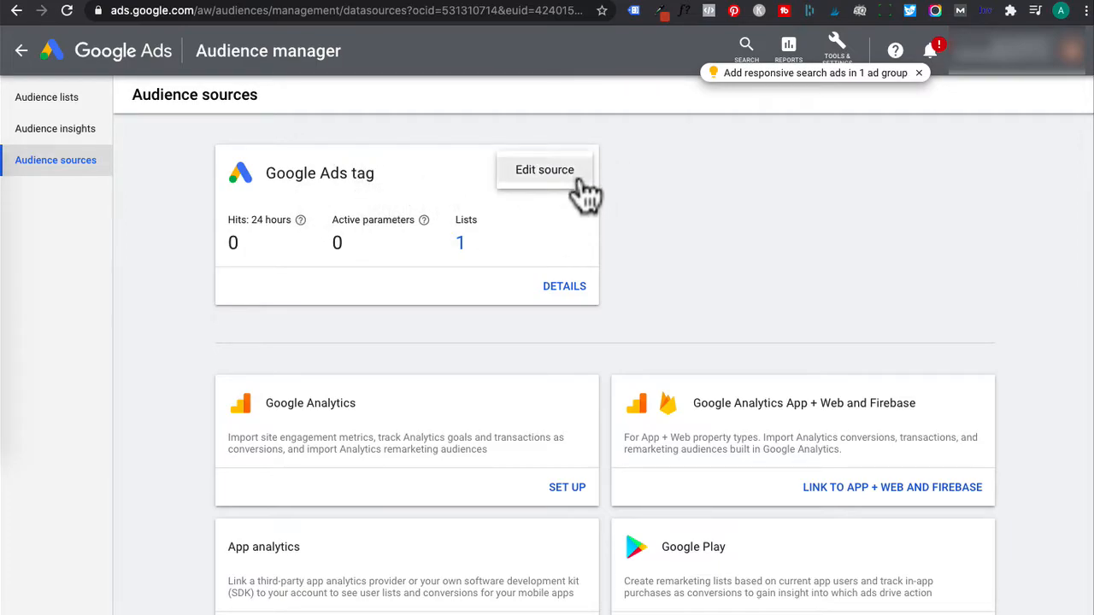
# Edit the Google Ads tag source, review the specific-actions option, and keep 'Only collect general website visit data'
pyautogui.click(544, 169)
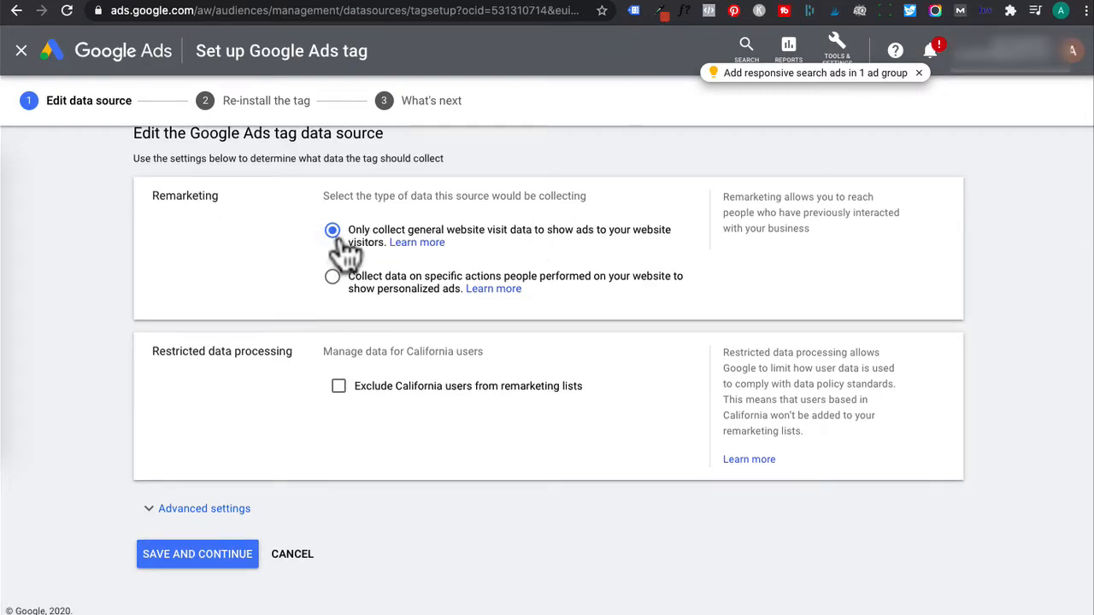
pyautogui.moveTo(499, 248)
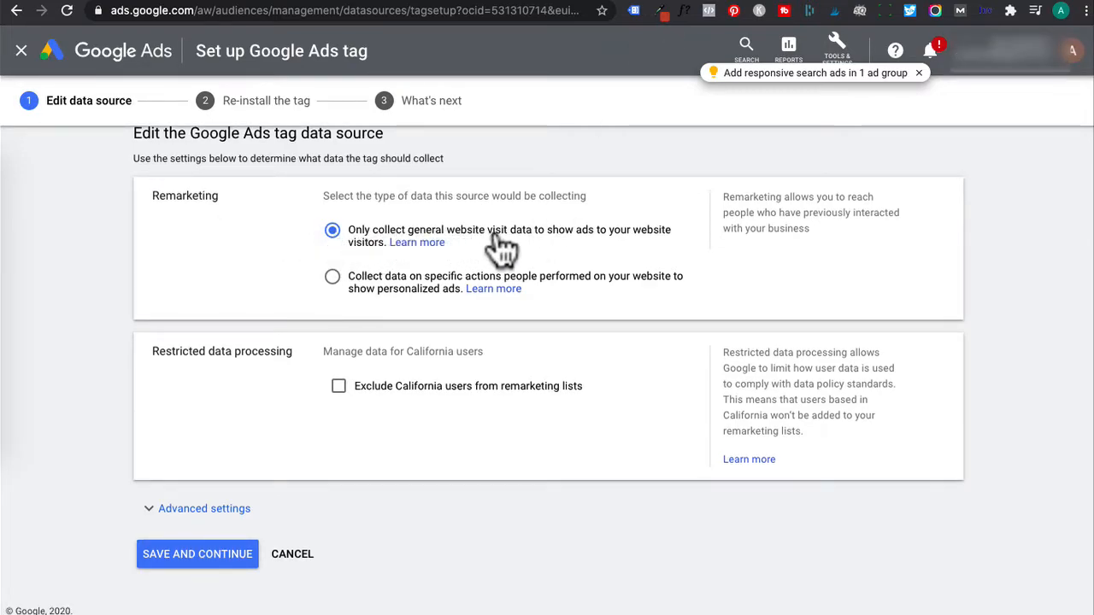
pyautogui.moveTo(607, 247)
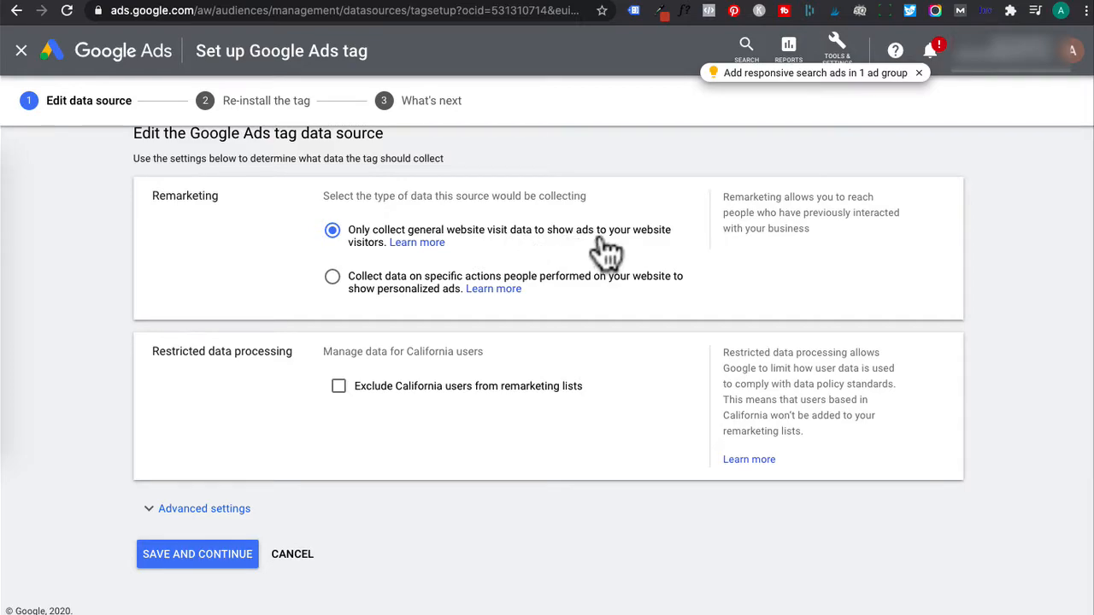
pyautogui.moveTo(332, 291)
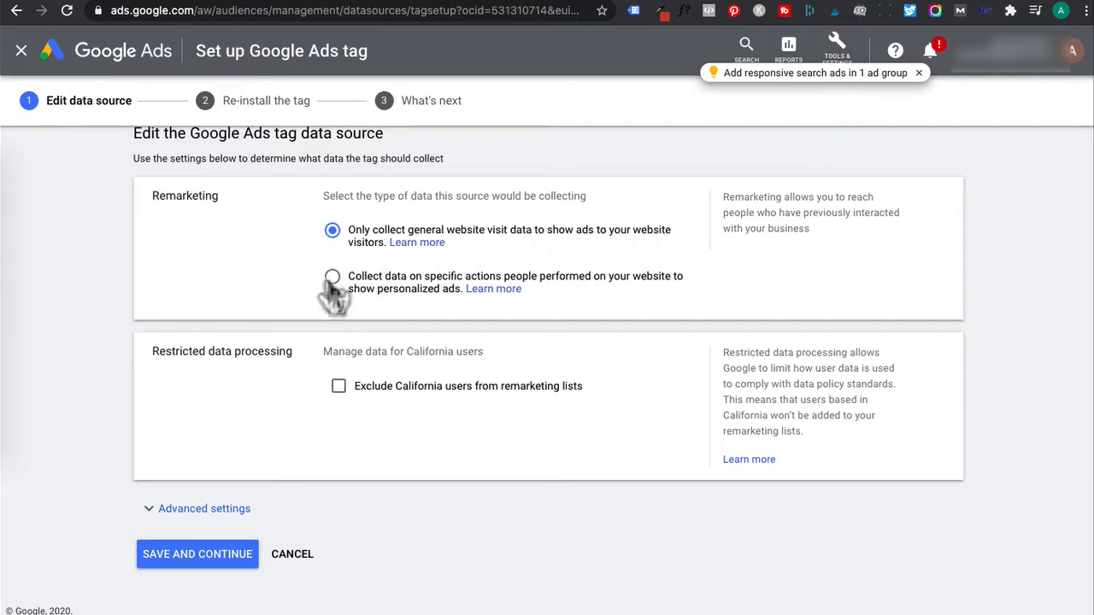
pyautogui.click(332, 277)
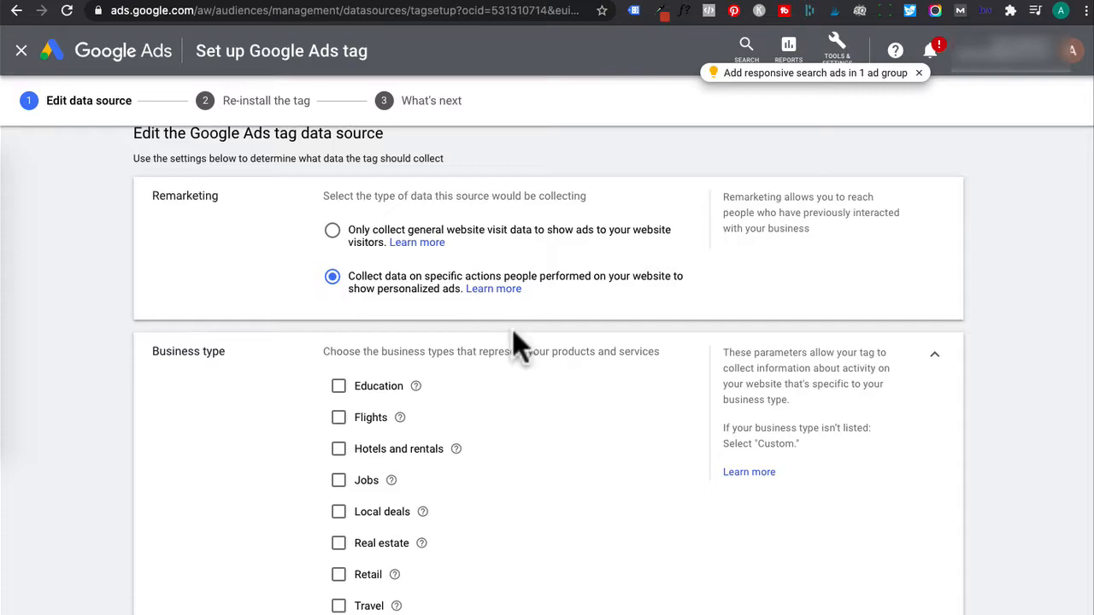
pyautogui.scroll(-3)
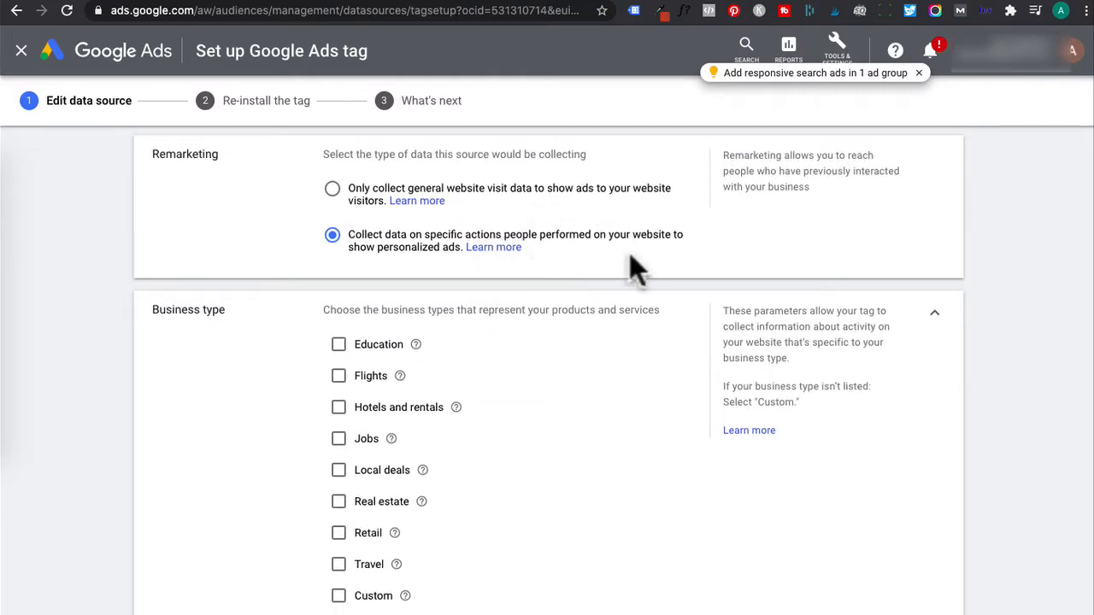
pyautogui.moveTo(493, 274)
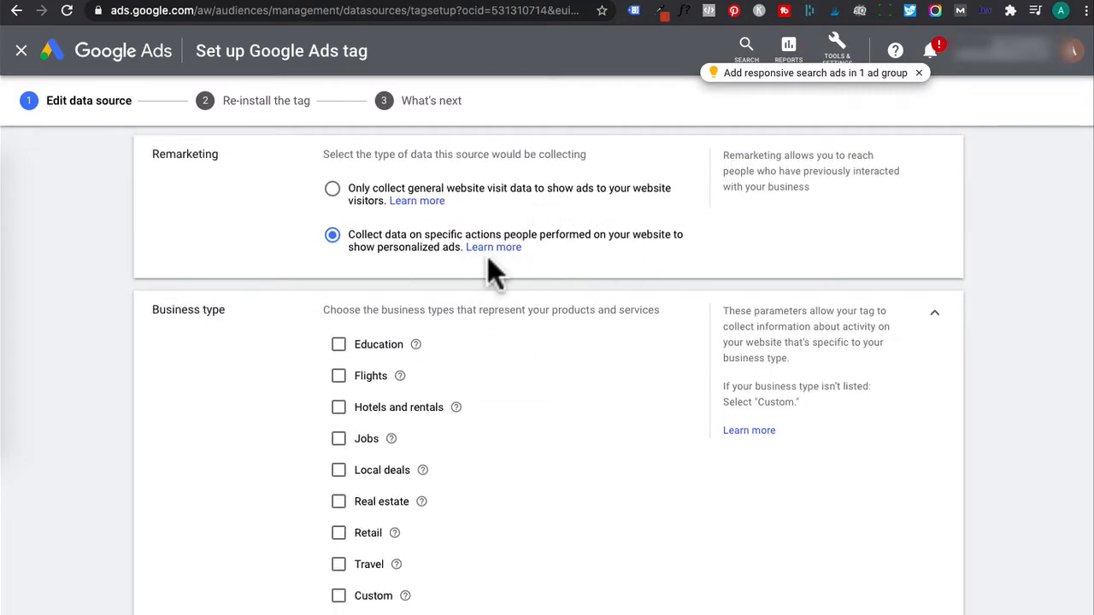
pyautogui.scroll(-3)
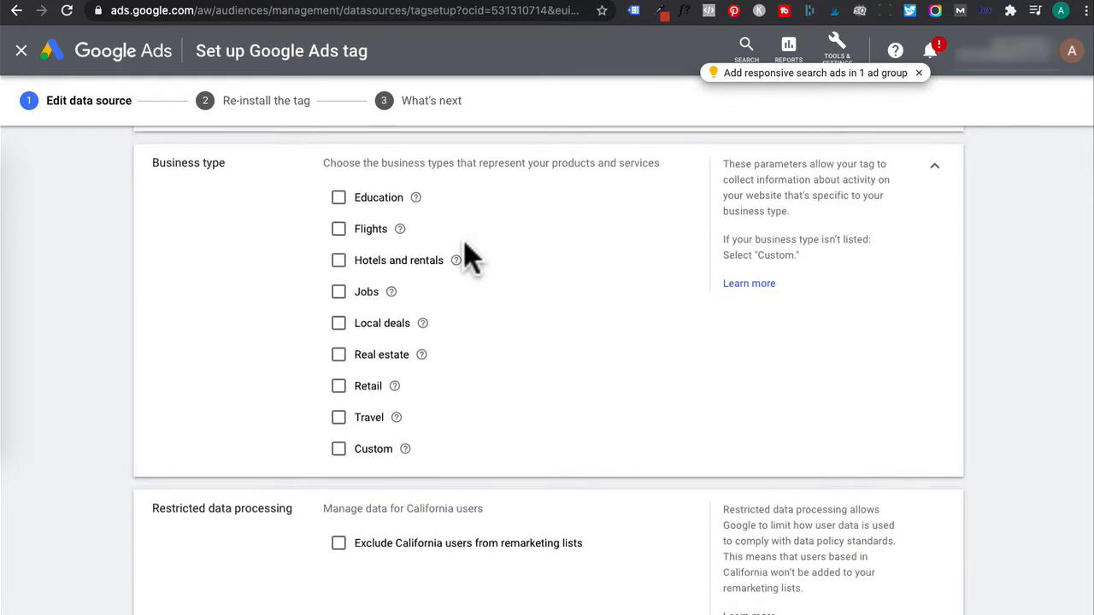
pyautogui.moveTo(510, 373)
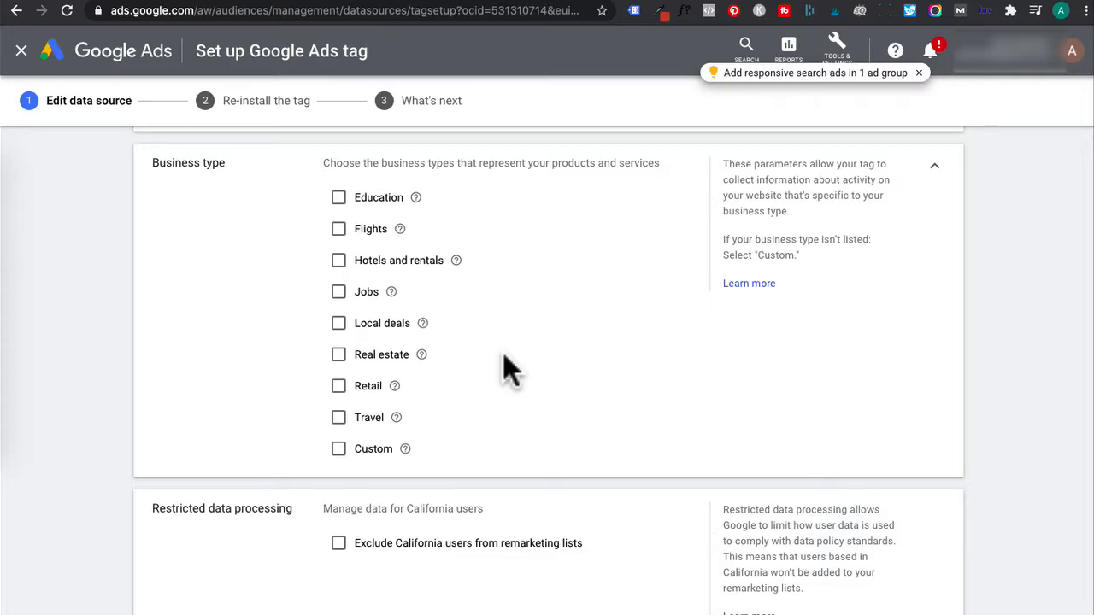
pyautogui.scroll(3)
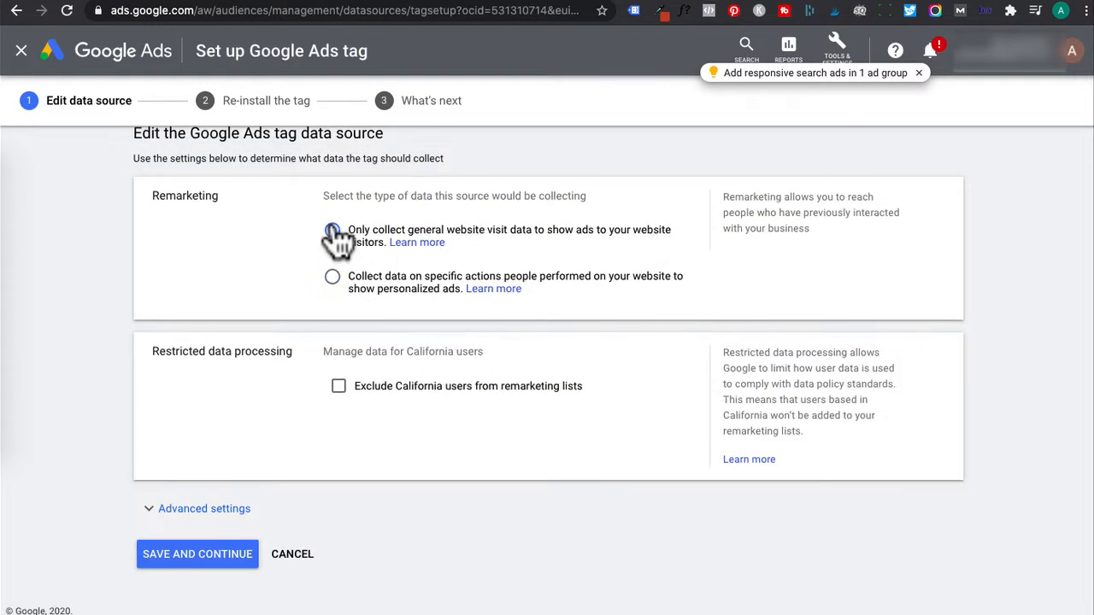
pyautogui.click(331, 232)
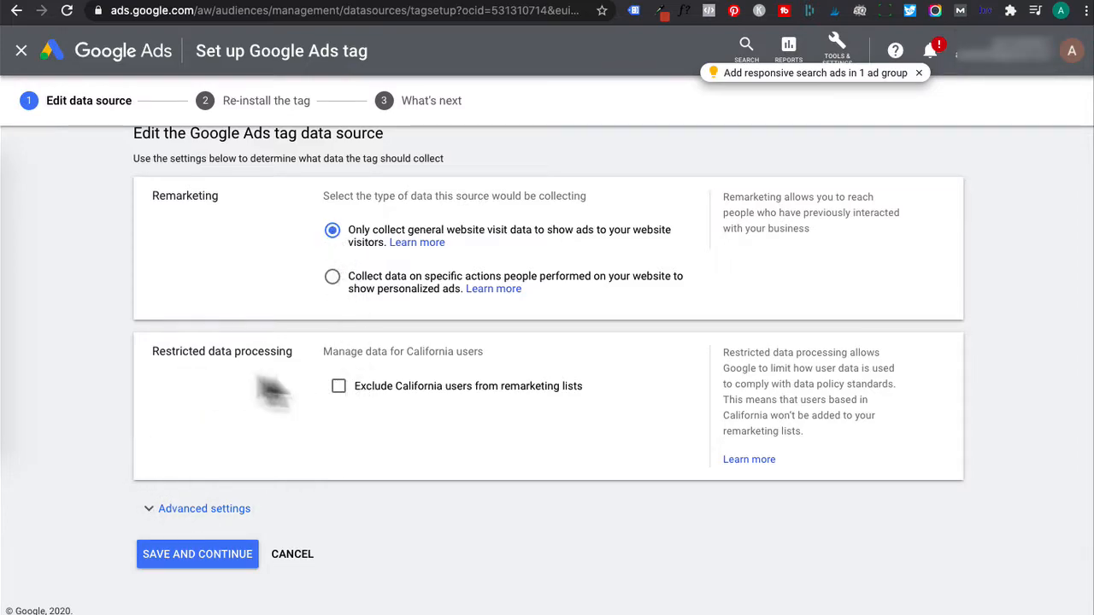
pyautogui.moveTo(299, 389)
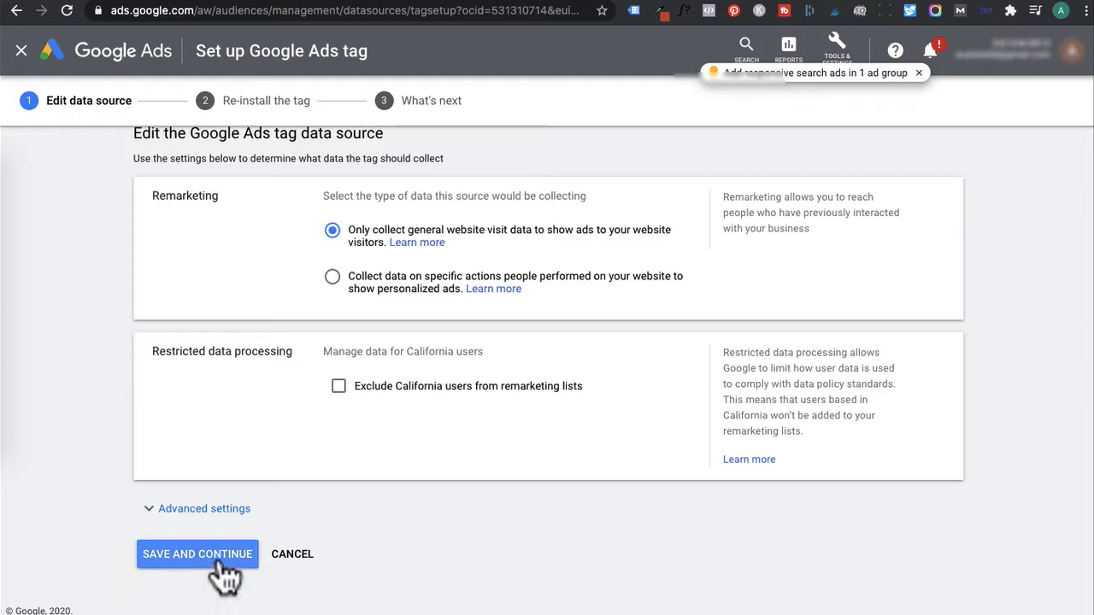
# Save and continue, choose 'Use Google Tag Manager' and expand the detailed instructions with conversion ID 612518456
pyautogui.click(197, 554)
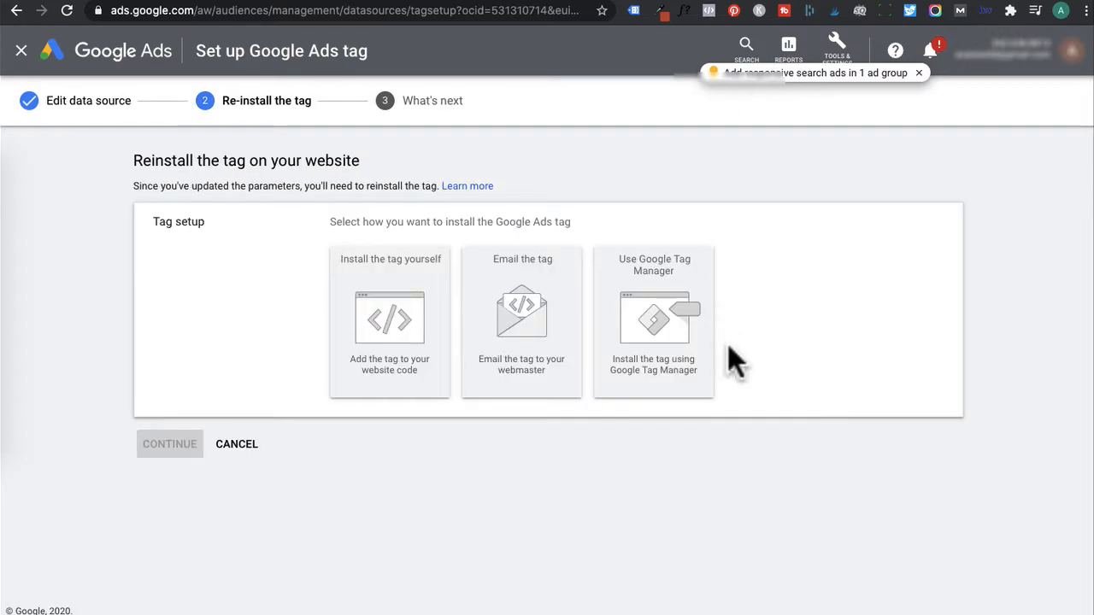
pyautogui.moveTo(675, 334)
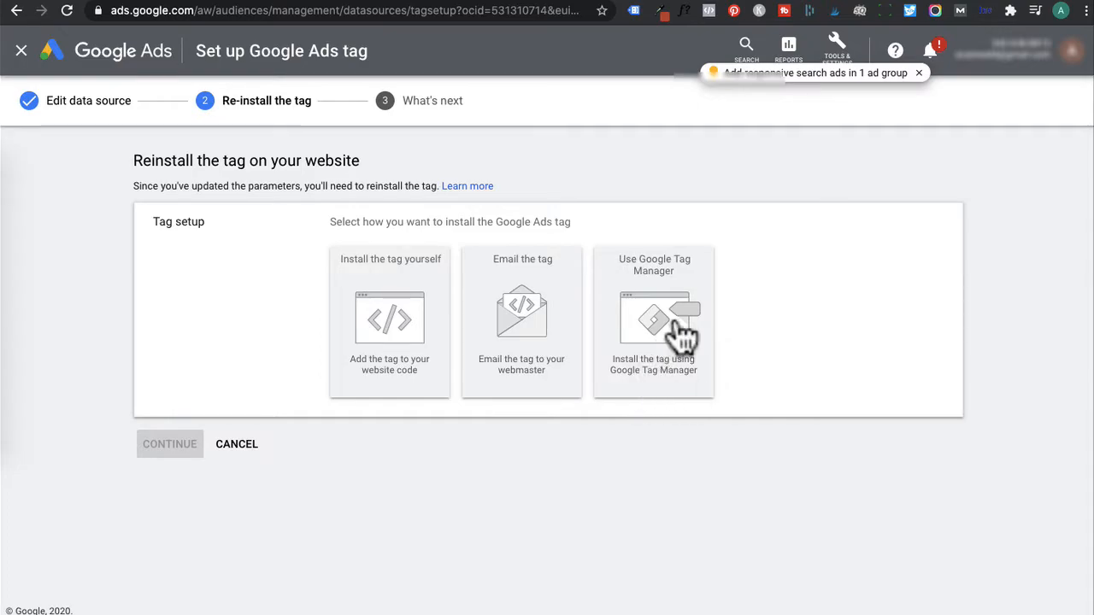
pyautogui.click(653, 321)
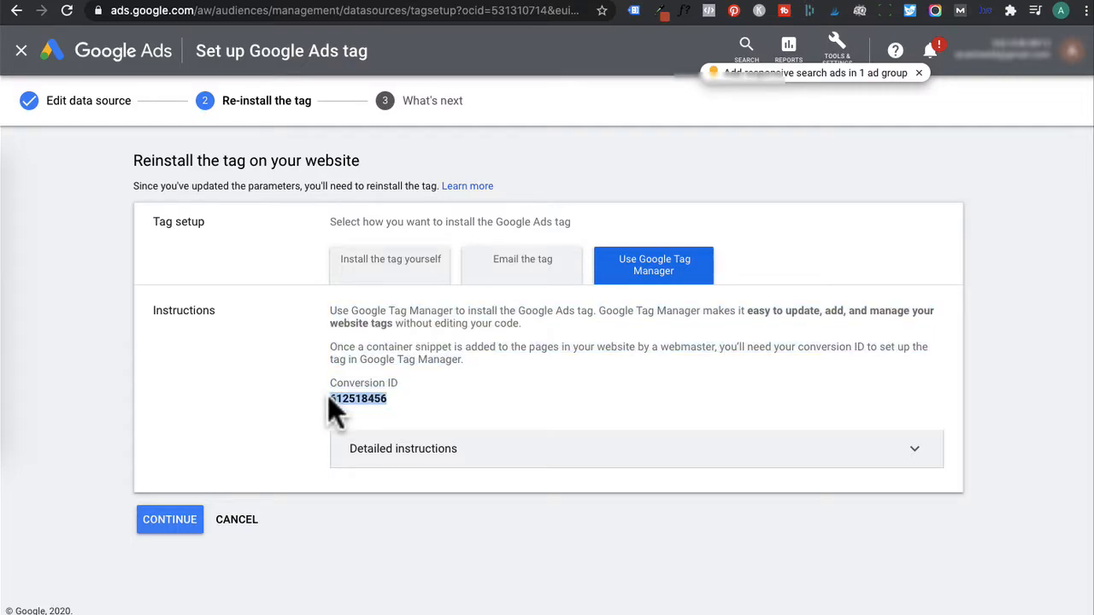
pyautogui.moveTo(581, 383)
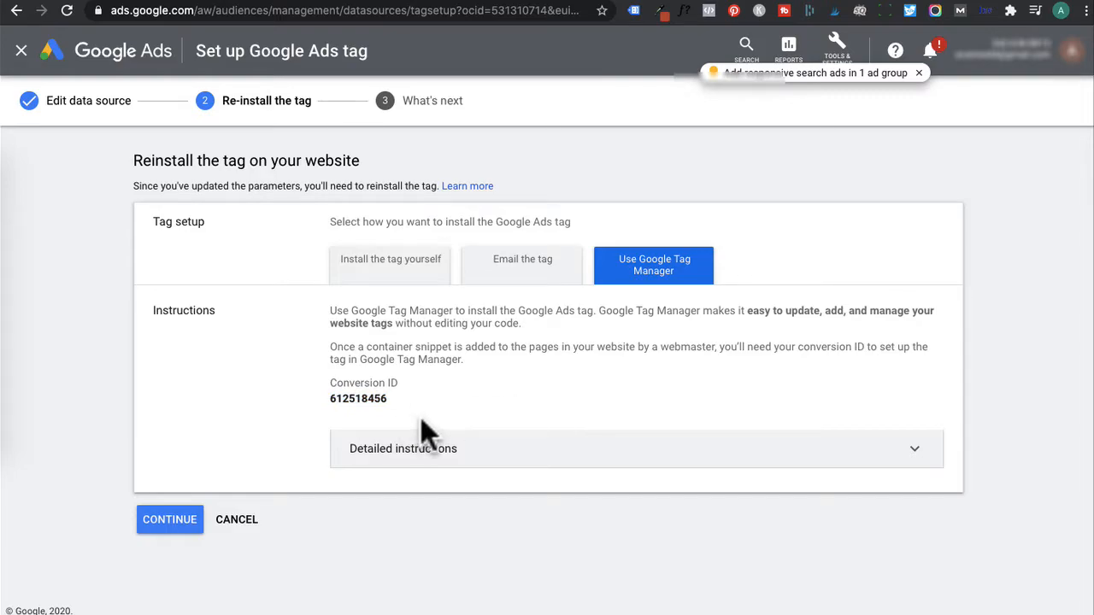
pyautogui.moveTo(441, 503)
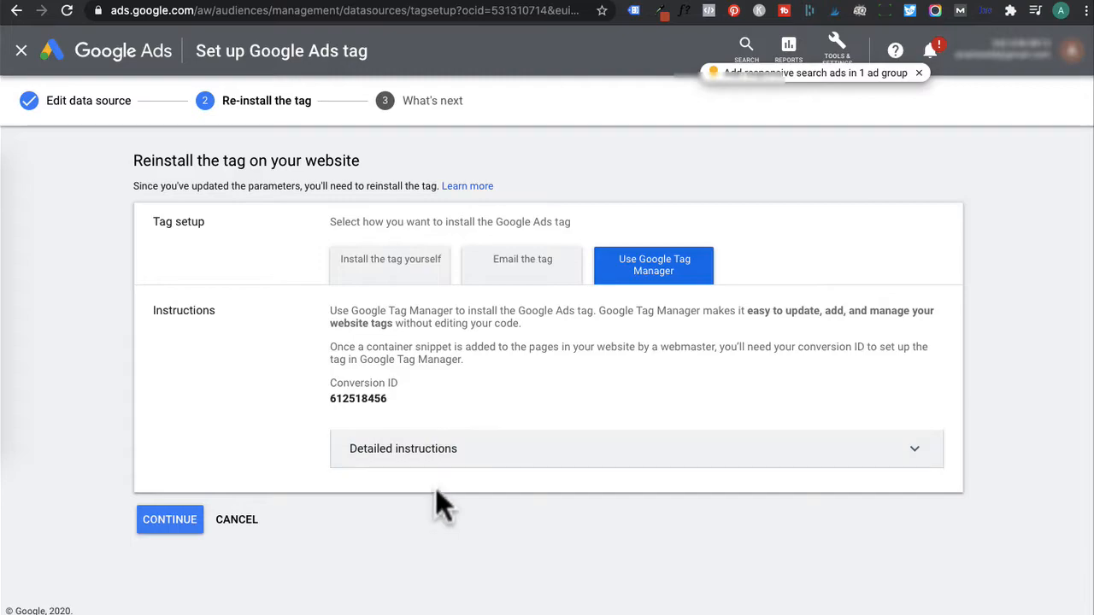
pyautogui.click(636, 448)
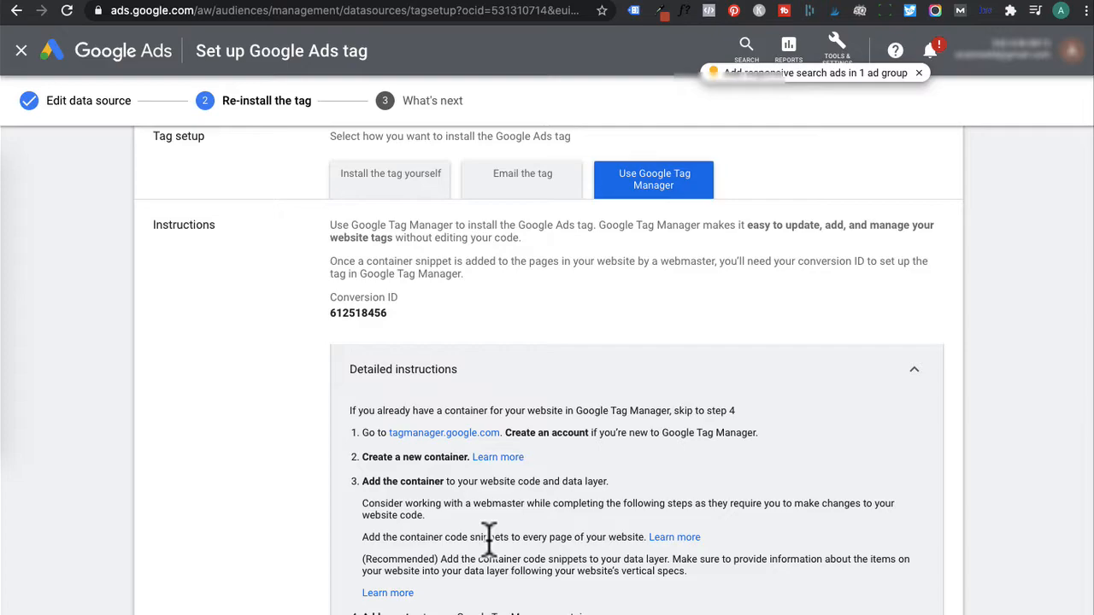
pyautogui.moveTo(459, 328)
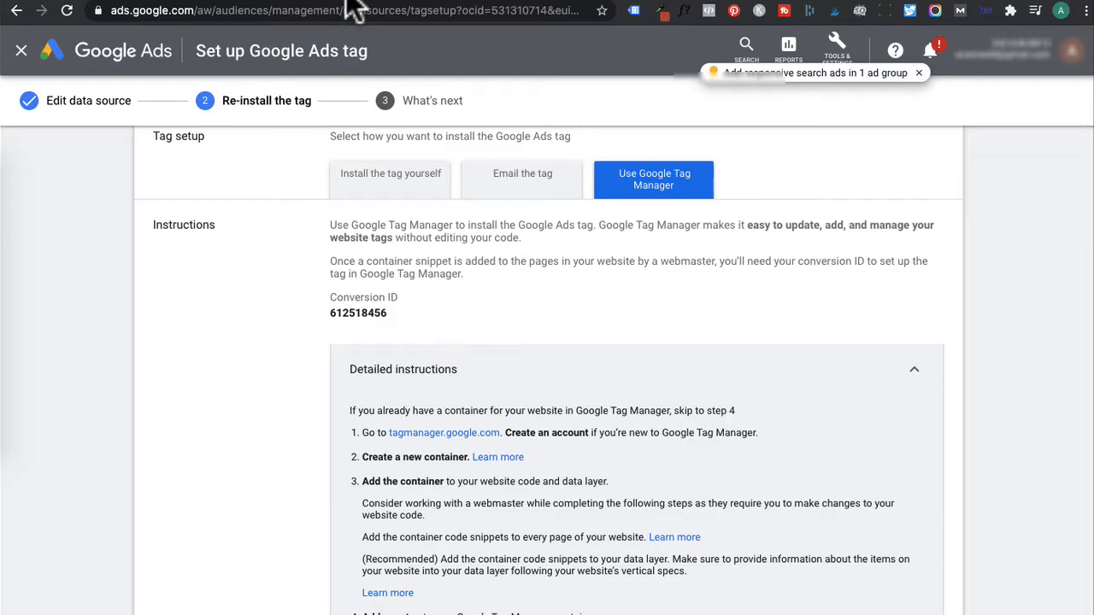
# In Tag Manager, create a new tag named 'GAds - Remarketing - All Pages'
pyautogui.click(444, 432)
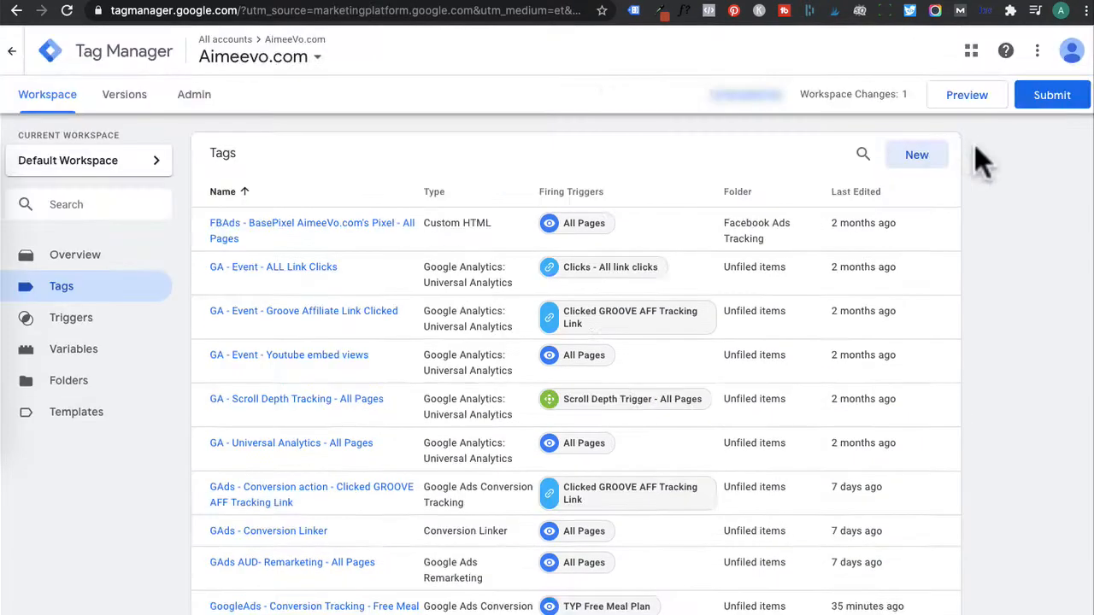
pyautogui.click(916, 154)
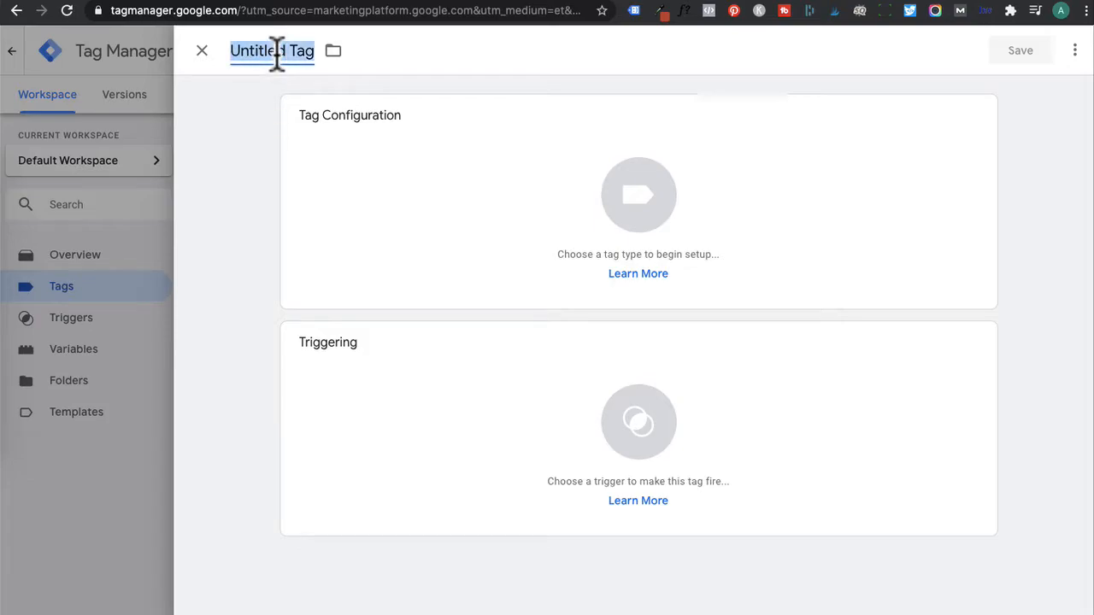
pyautogui.write('GAds - Type of Tag - Trigger')
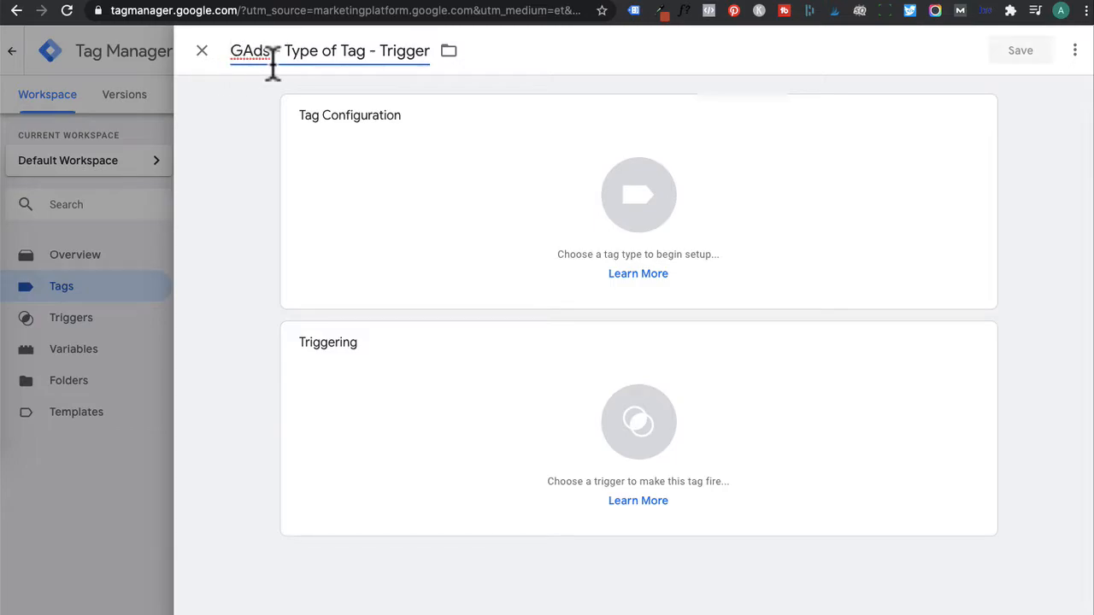
pyautogui.moveTo(373, 82)
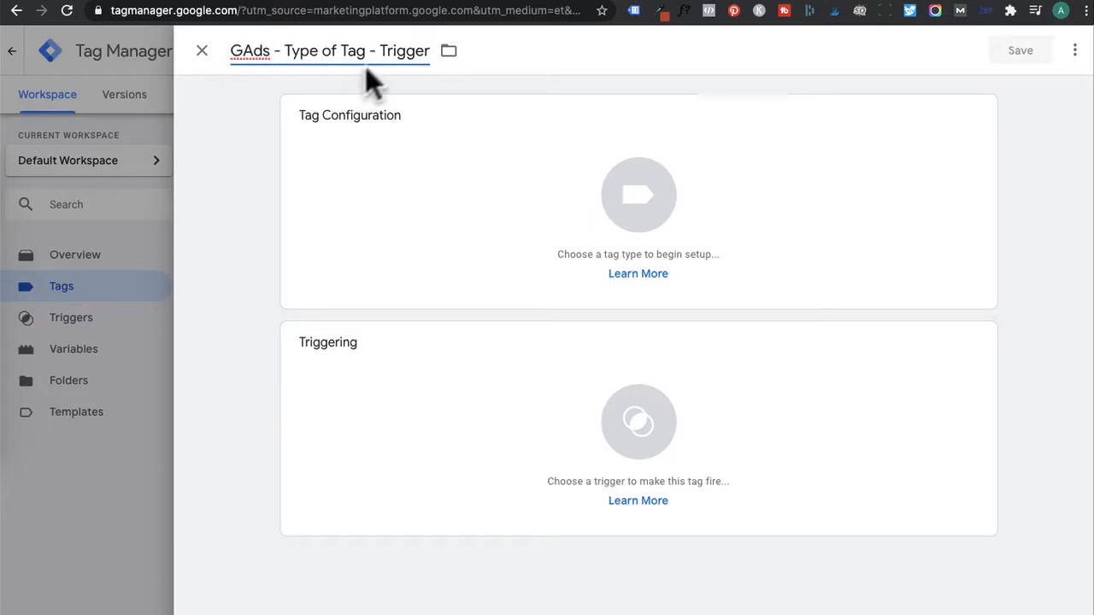
pyautogui.moveTo(406, 85)
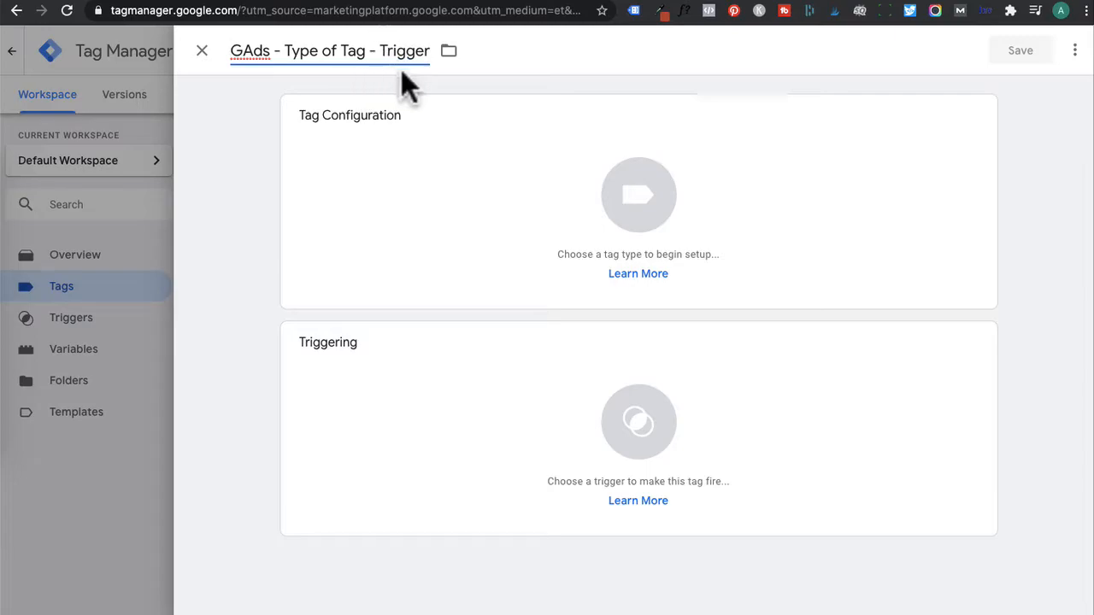
pyautogui.moveTo(448, 127)
pyautogui.write('R')
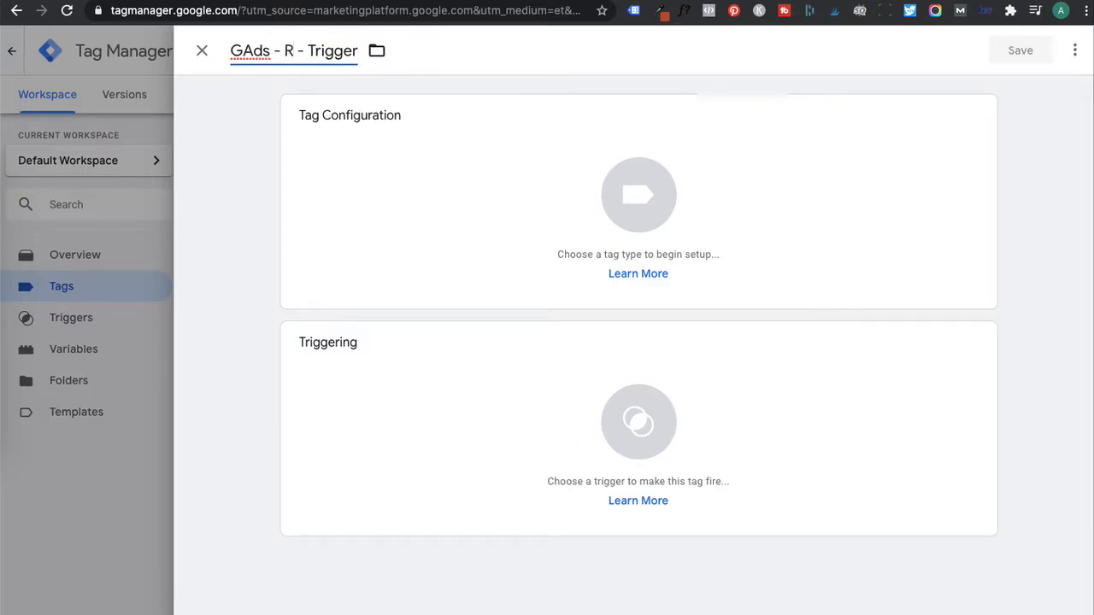
pyautogui.write('emarketing')
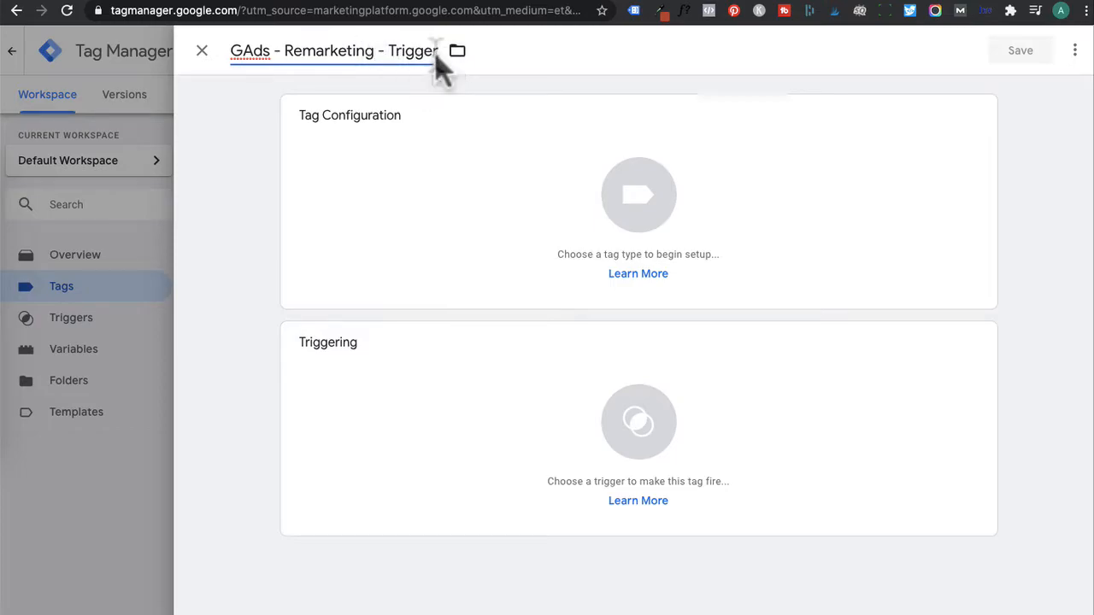
pyautogui.write('All')
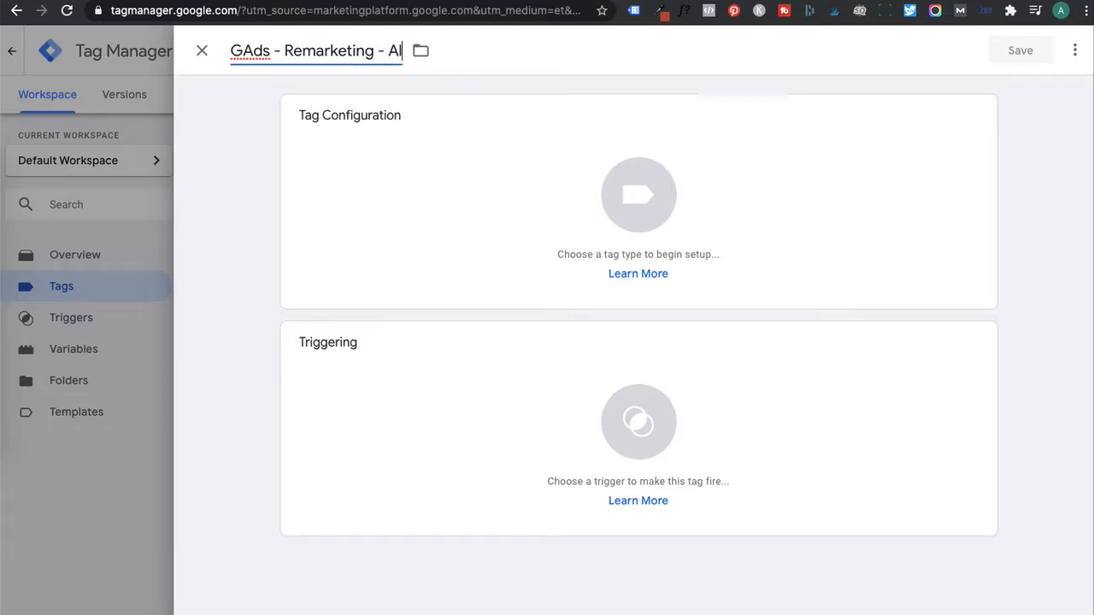
pyautogui.write('l Pages')
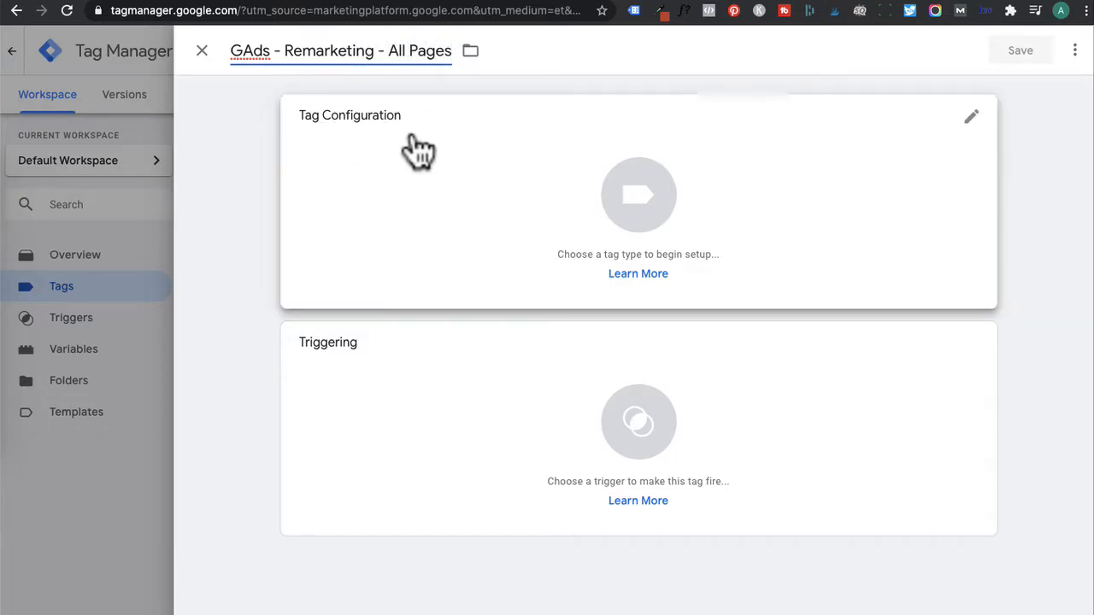
# Set the tag type to Google Ads Remarketing with conversion ID 612518456
pyautogui.click(971, 117)
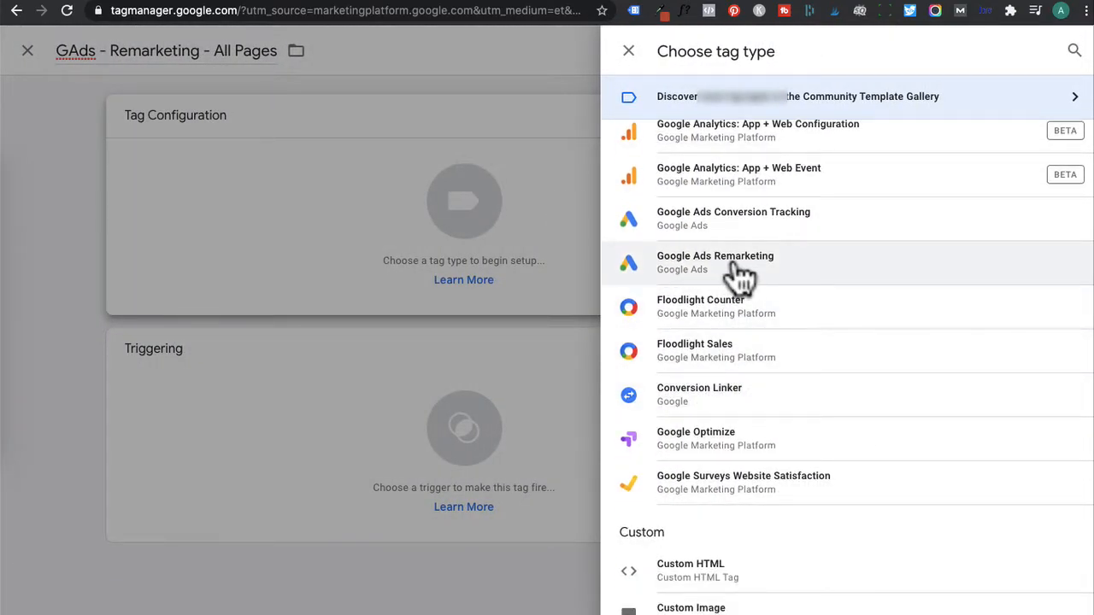
pyautogui.click(714, 264)
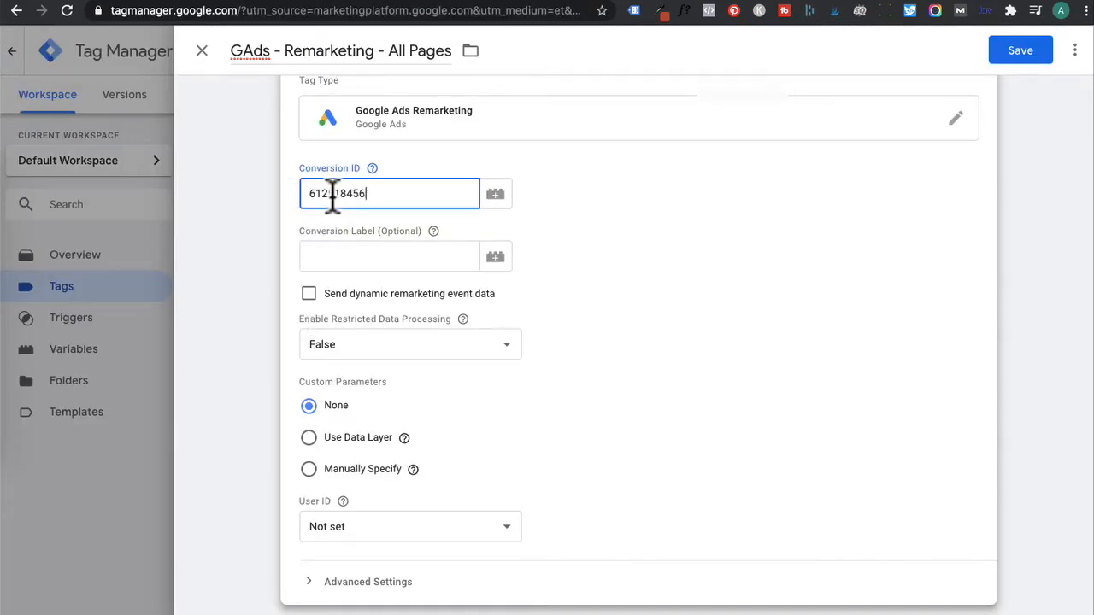
pyautogui.scroll(-3)
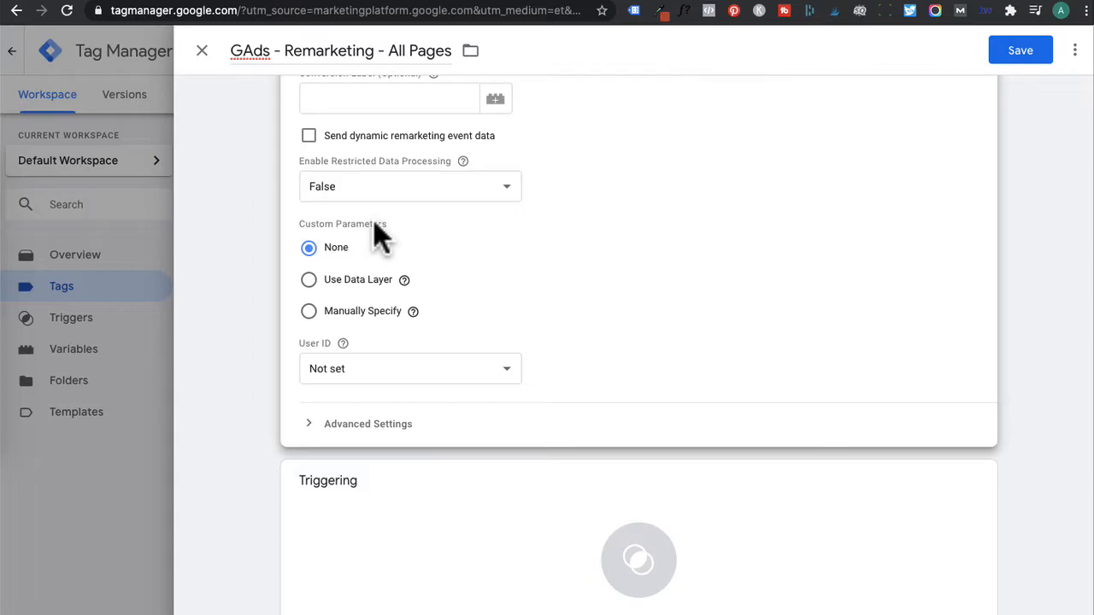
pyautogui.scroll(3)
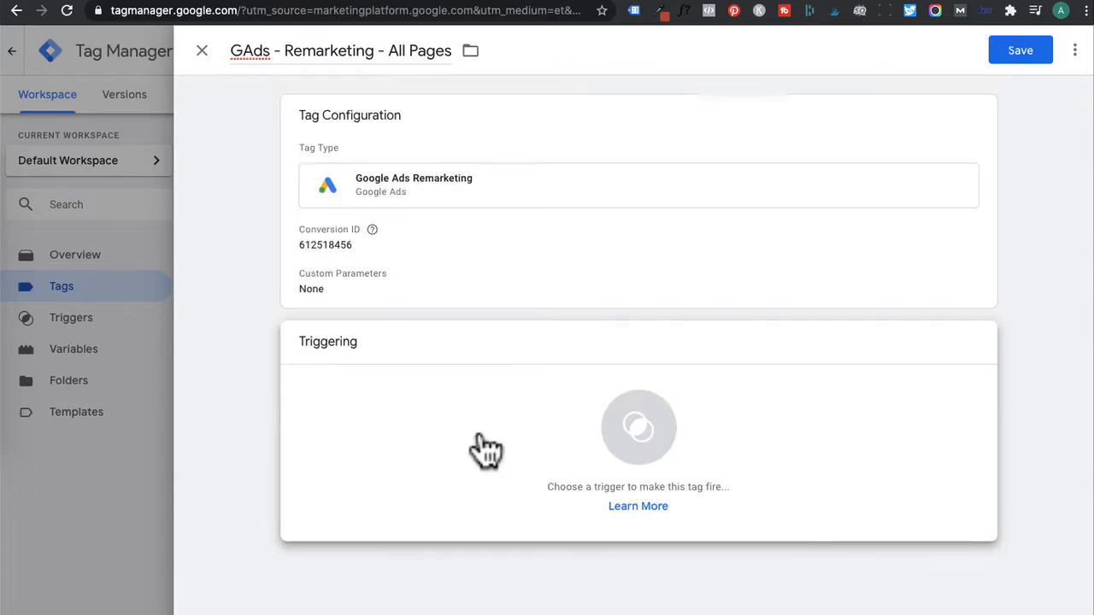
# Assign the All Pages page-view trigger to the remarketing tag
pyautogui.click(639, 428)
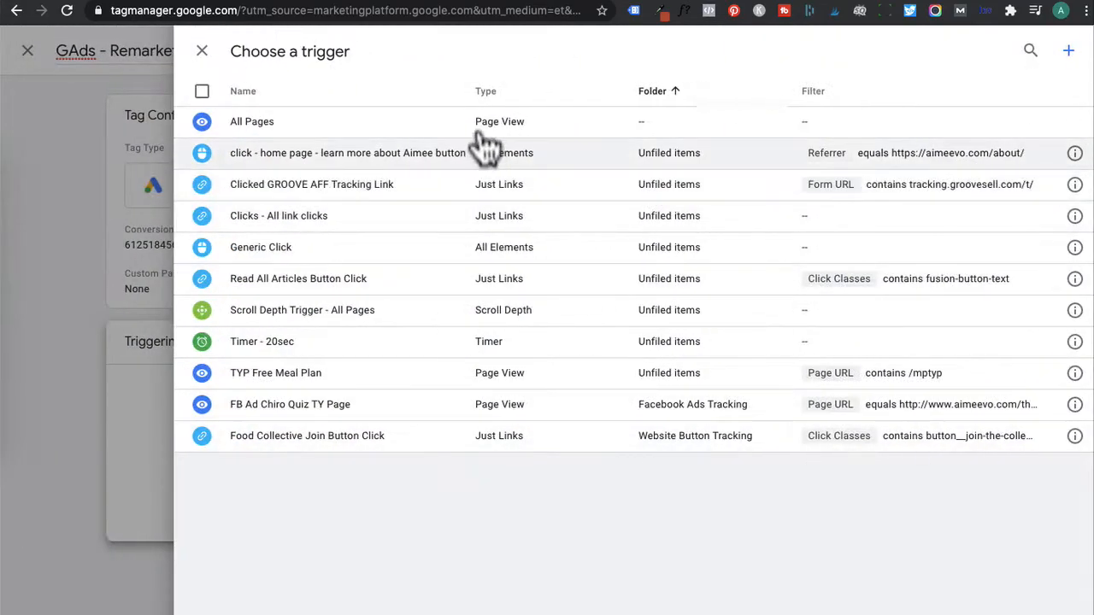
pyautogui.click(253, 122)
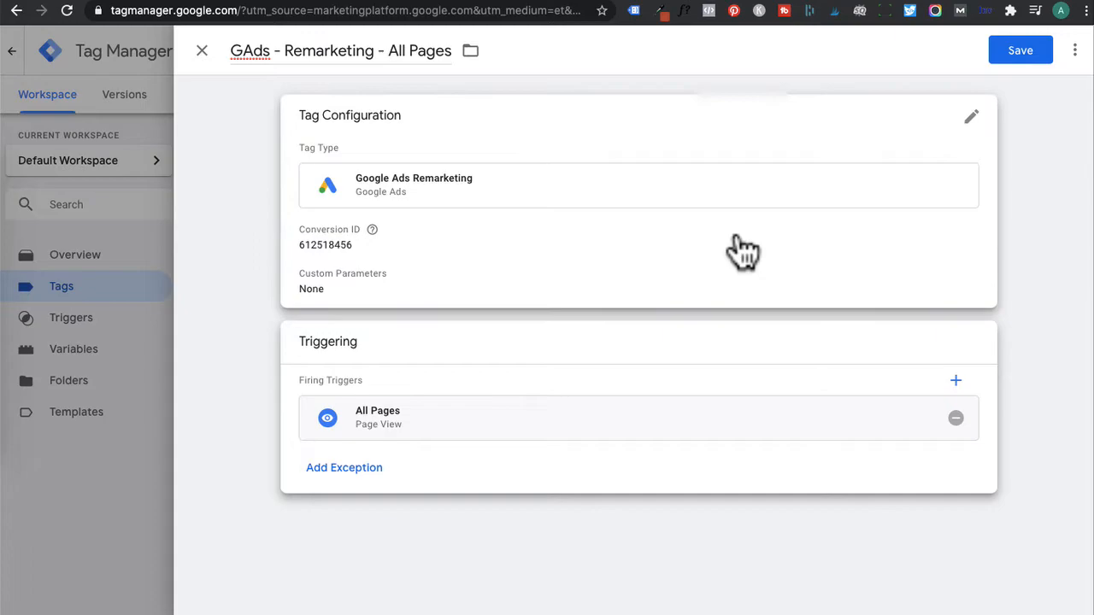
pyautogui.moveTo(510, 551)
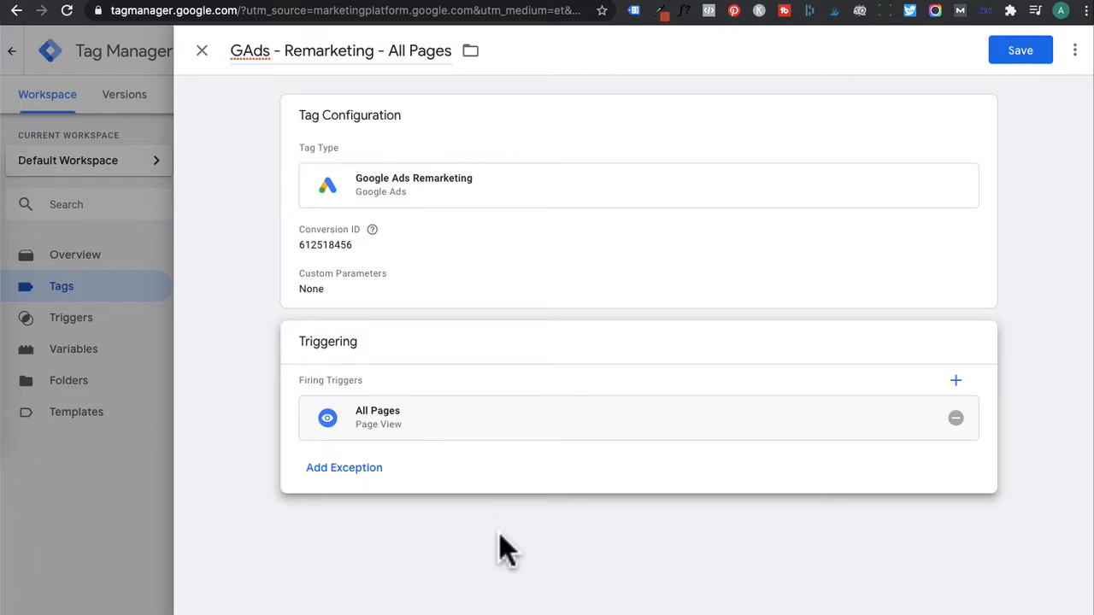
pyautogui.moveTo(492, 589)
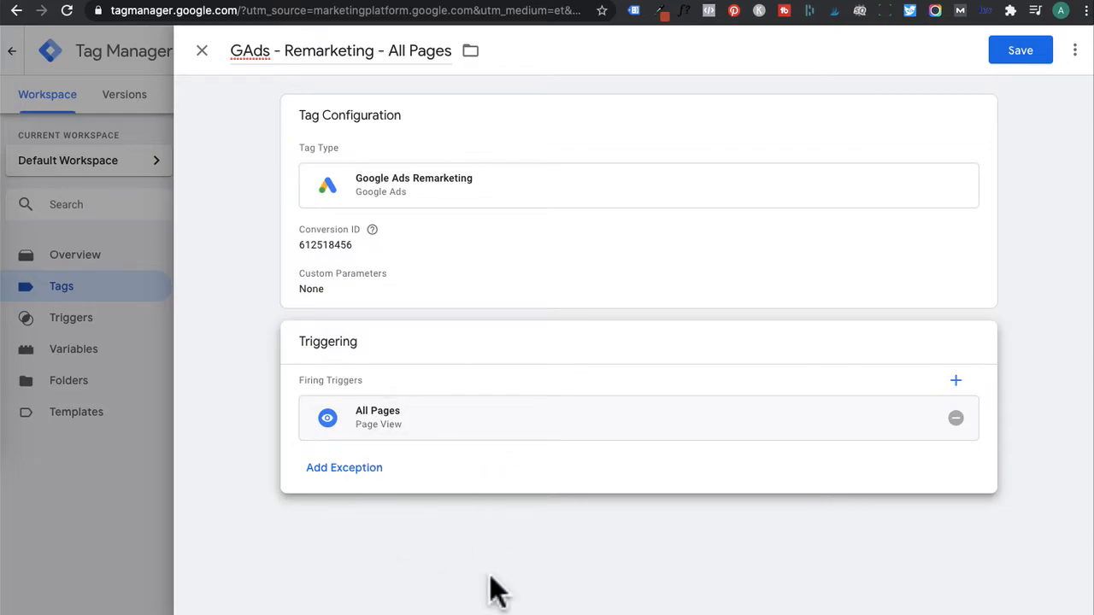
pyautogui.moveTo(572, 277)
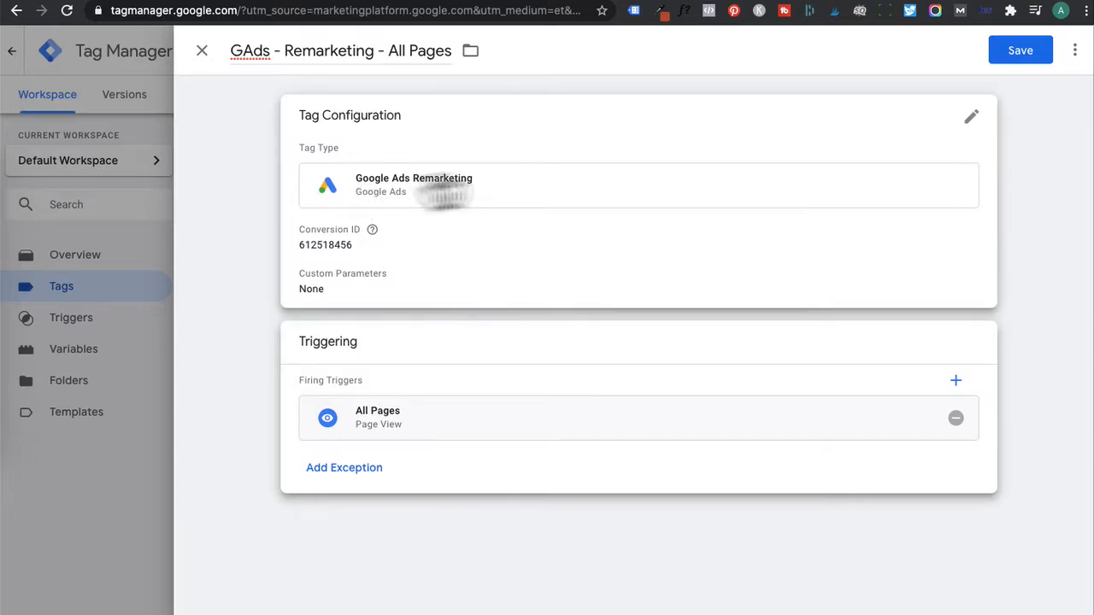
pyautogui.moveTo(340, 272)
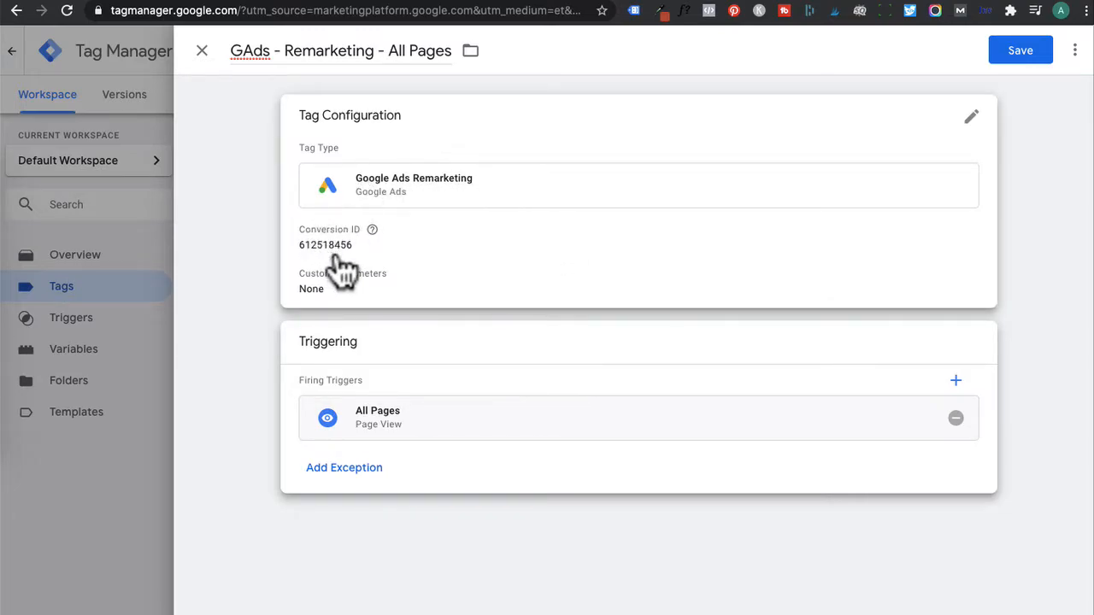
pyautogui.moveTo(307, 396)
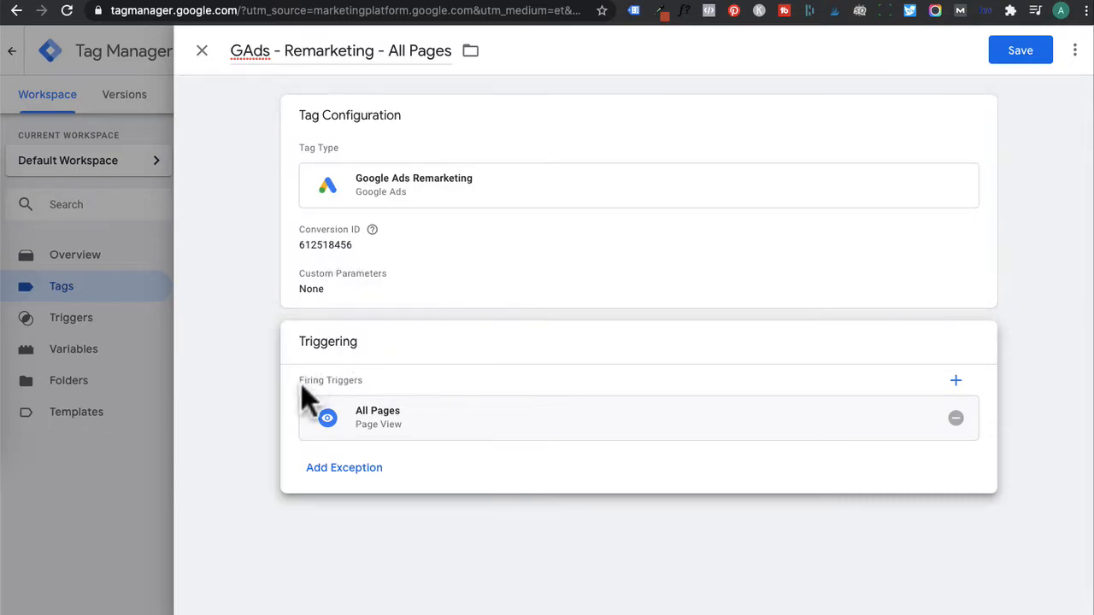
pyautogui.moveTo(562, 488)
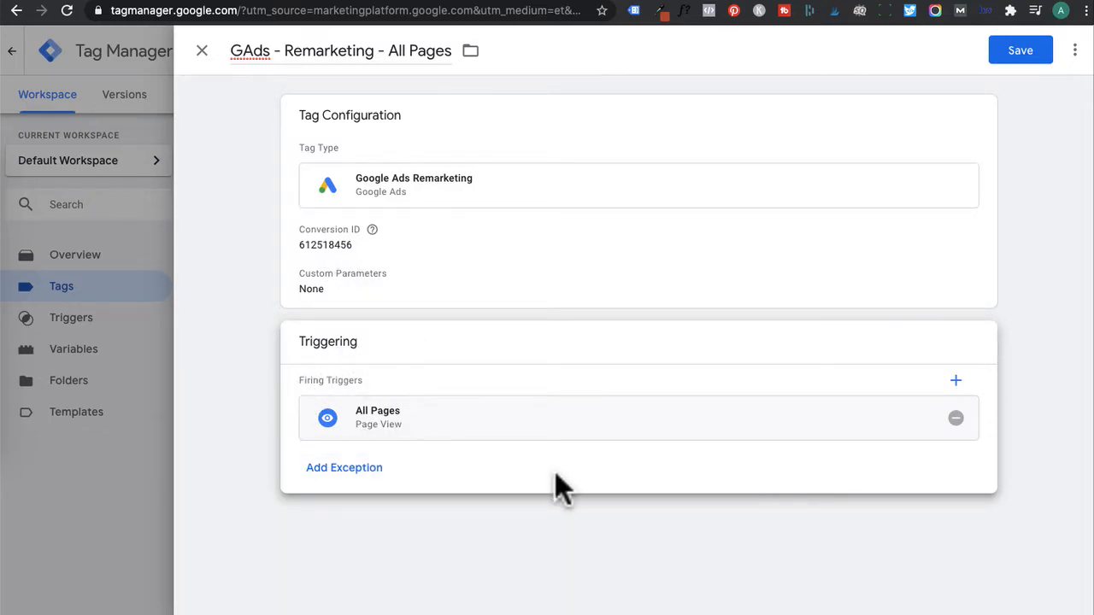
# Save the tag and publish the workspace as version 'Google ads remarketing tag'
pyautogui.click(1020, 49)
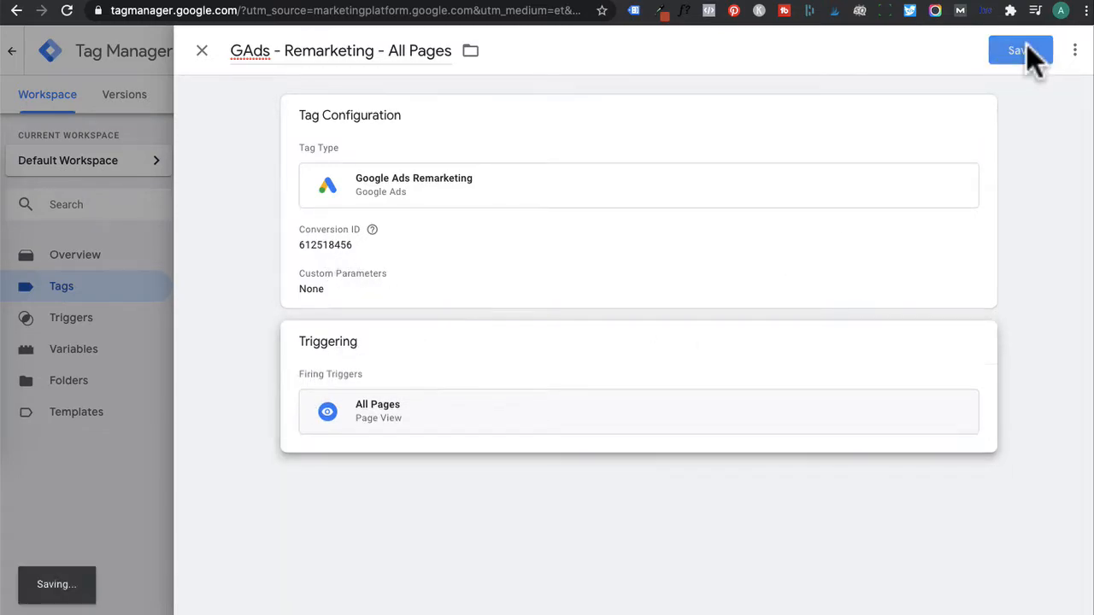
pyautogui.click(1017, 51)
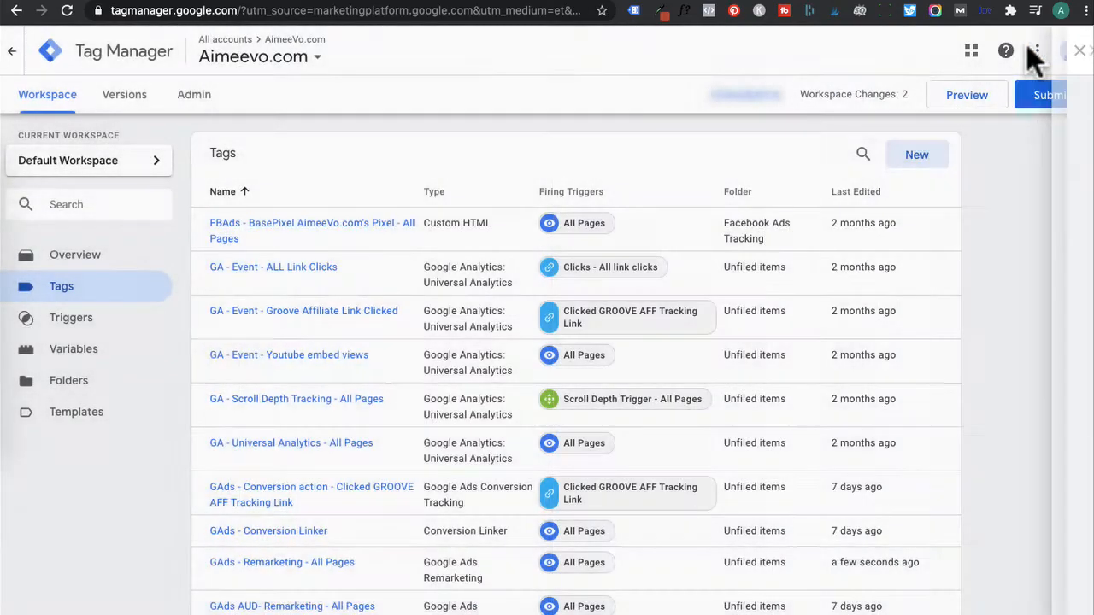
pyautogui.click(1046, 96)
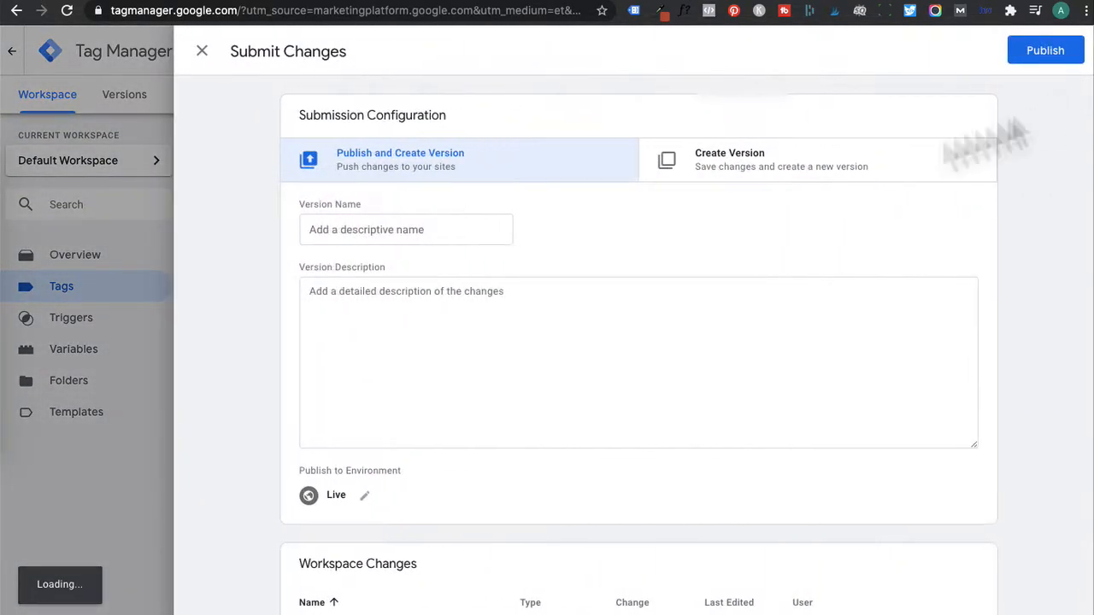
pyautogui.click(406, 229)
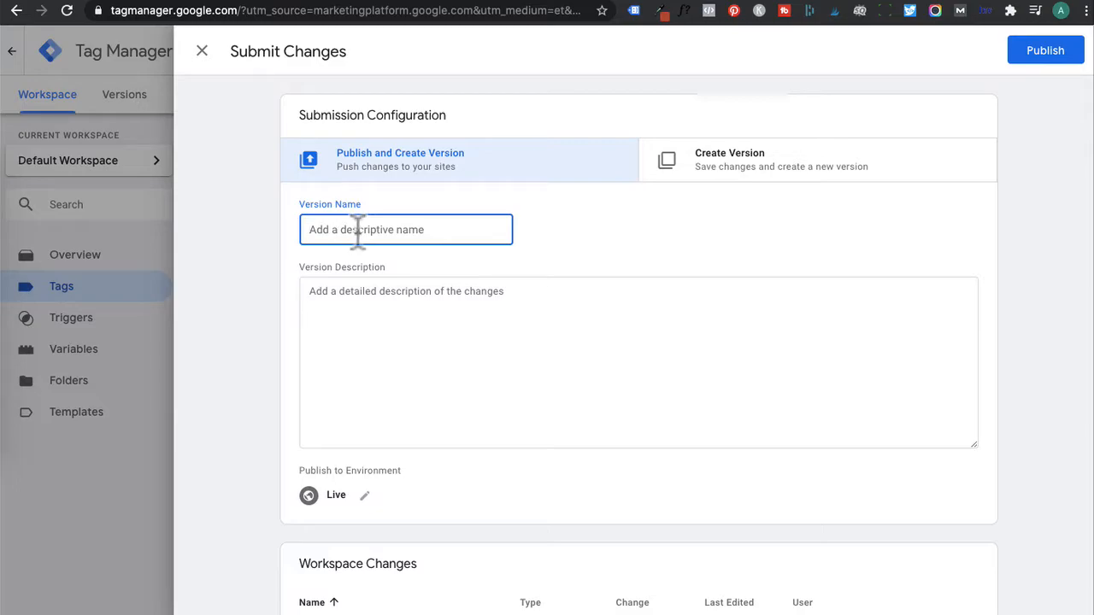
pyautogui.write('Google ads re')
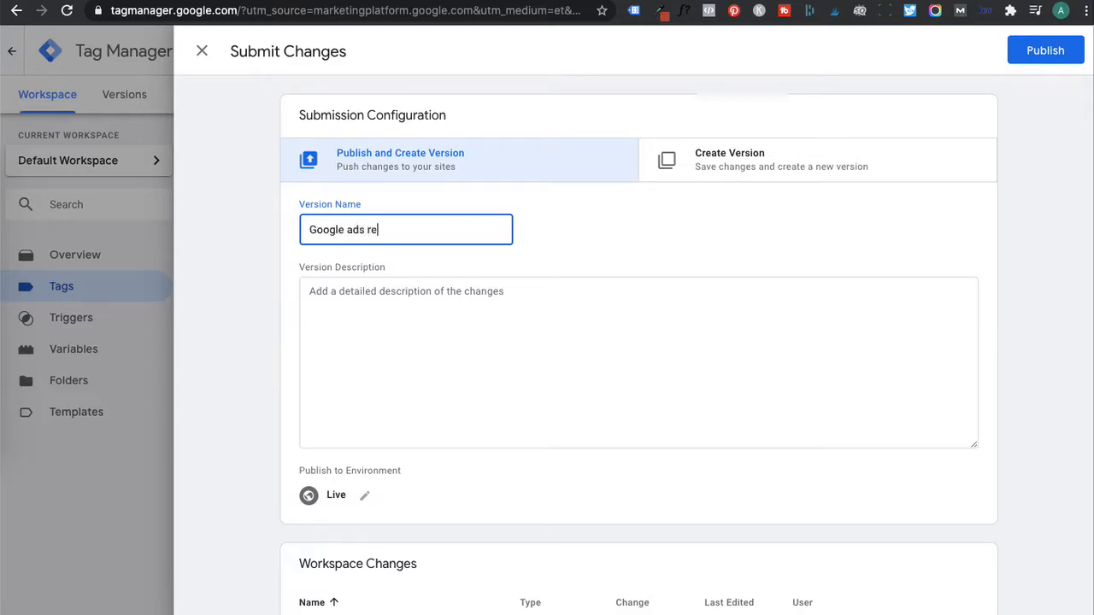
pyautogui.write('marketing tag')
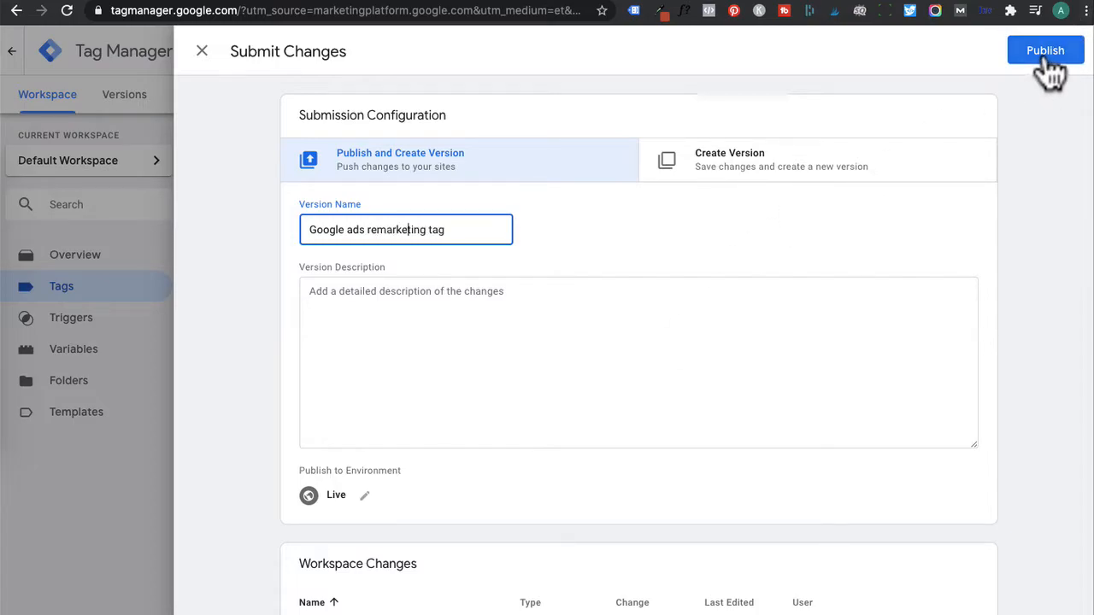
pyautogui.click(1046, 50)
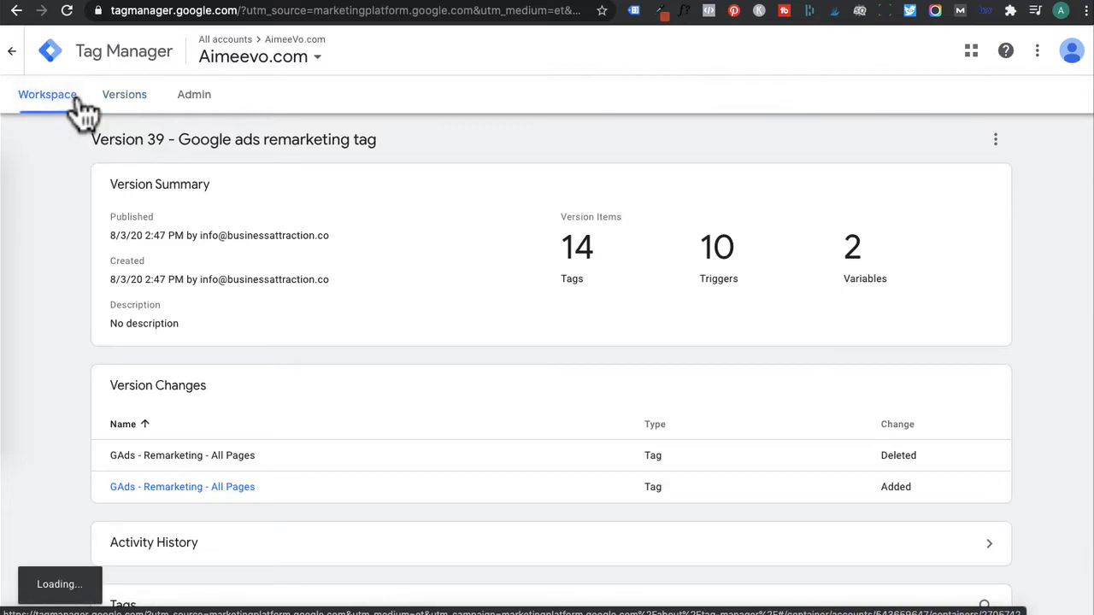
# From the workspace, start Preview mode on the free meal plan page with the debug pane
pyautogui.click(48, 94)
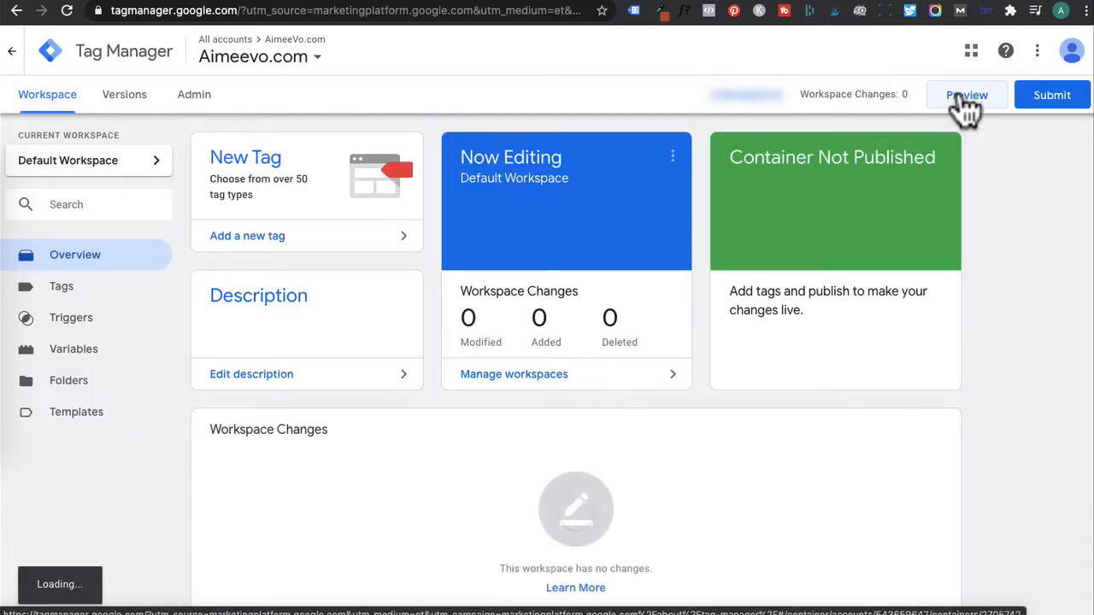
pyautogui.click(967, 95)
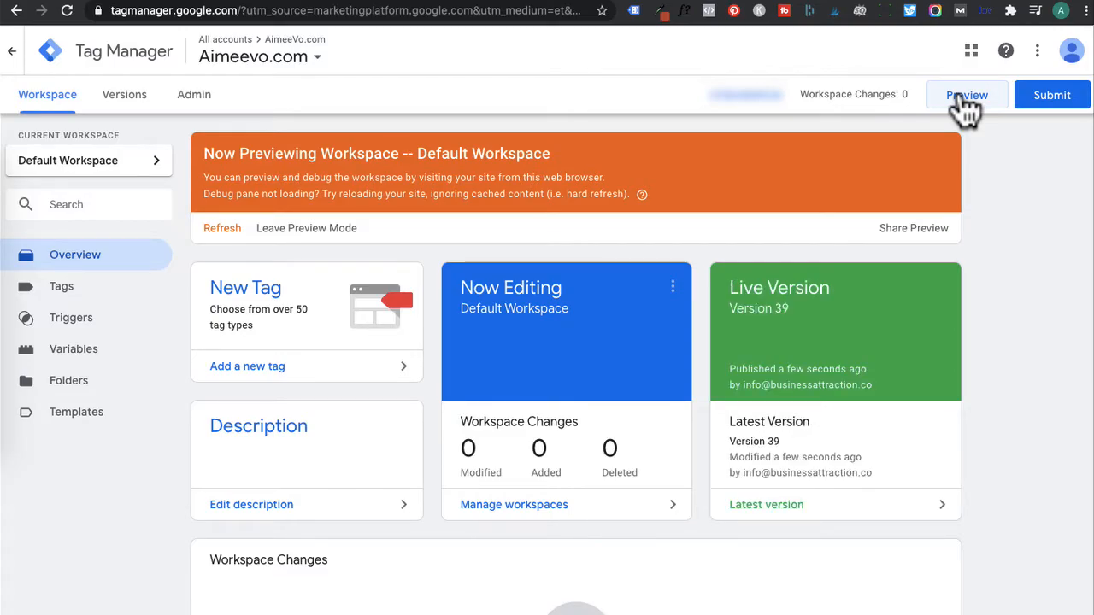
pyautogui.click(967, 94)
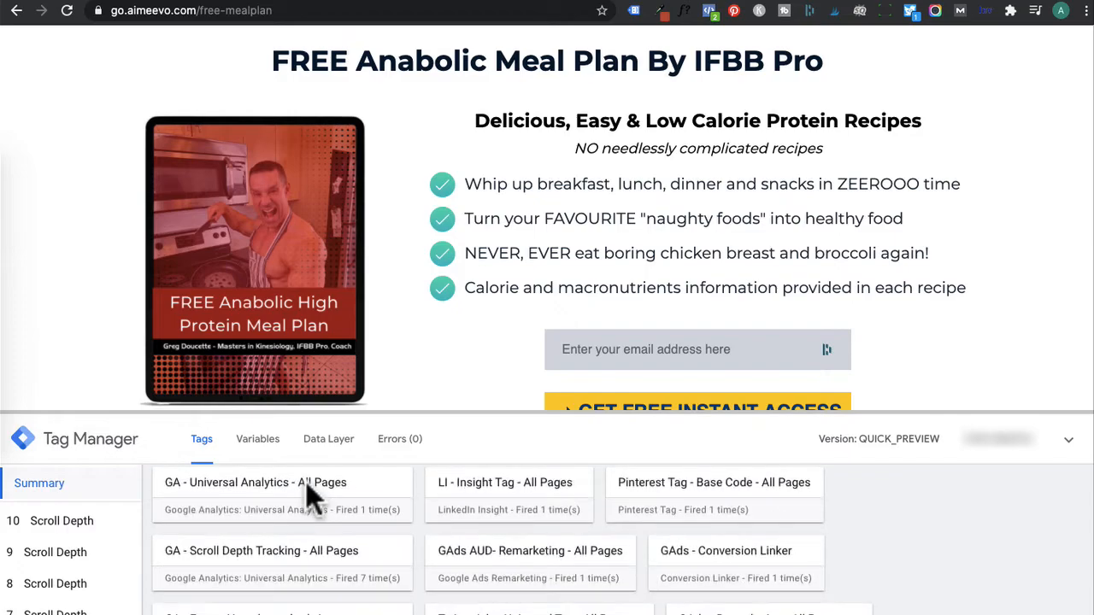
# Find GAds - Remarketing among fired tags on the meal plan and thank-you pages, then leave preview mode
pyautogui.scroll(-3)
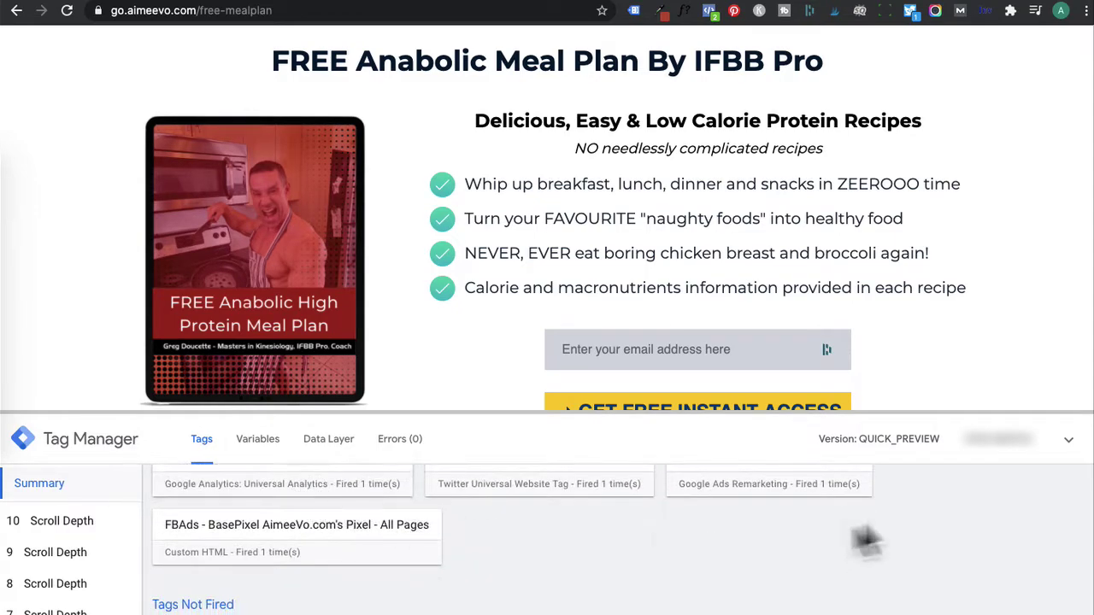
pyautogui.scroll(3)
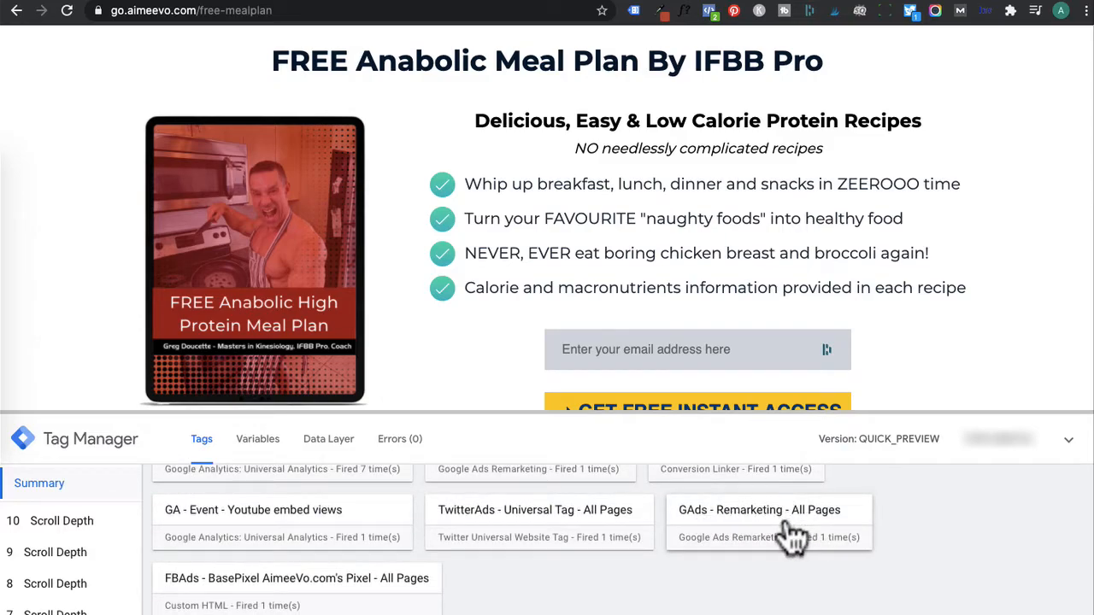
pyautogui.moveTo(829, 545)
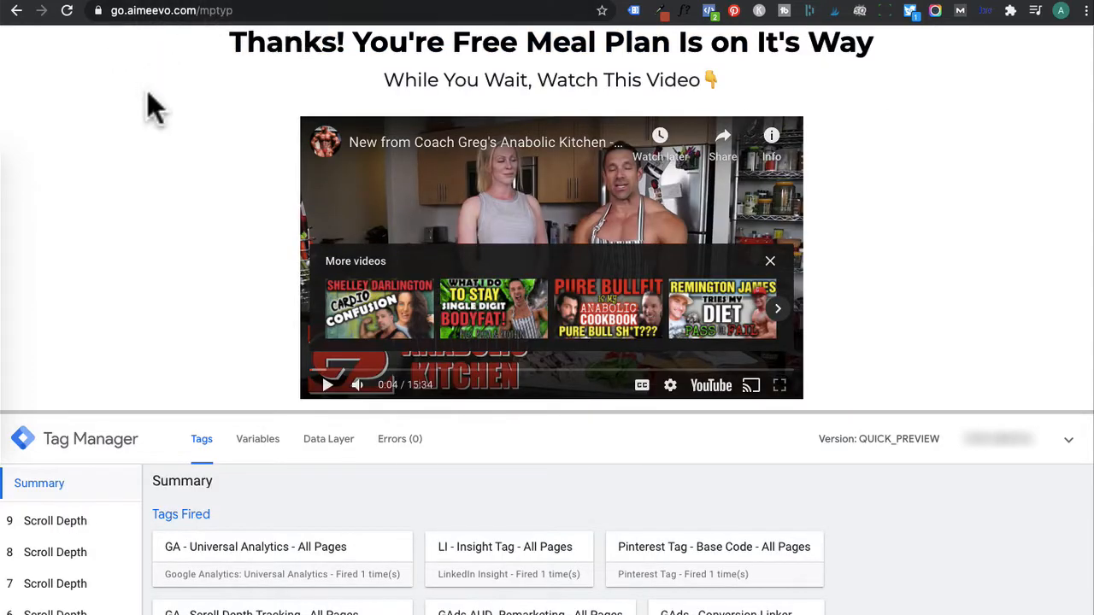
pyautogui.scroll(-3)
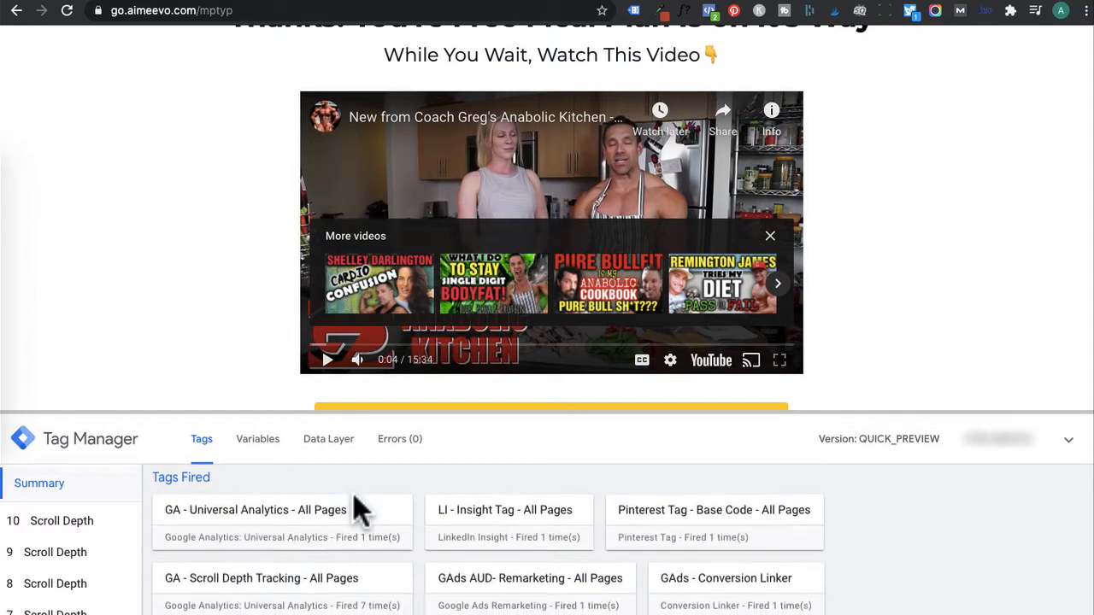
pyautogui.scroll(-3)
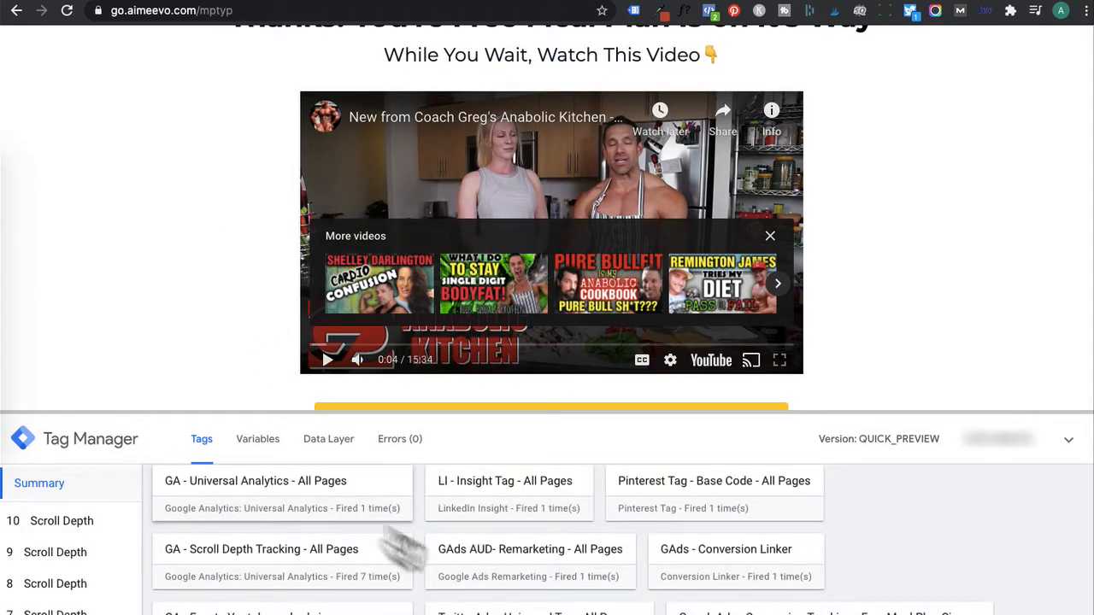
pyautogui.scroll(-3)
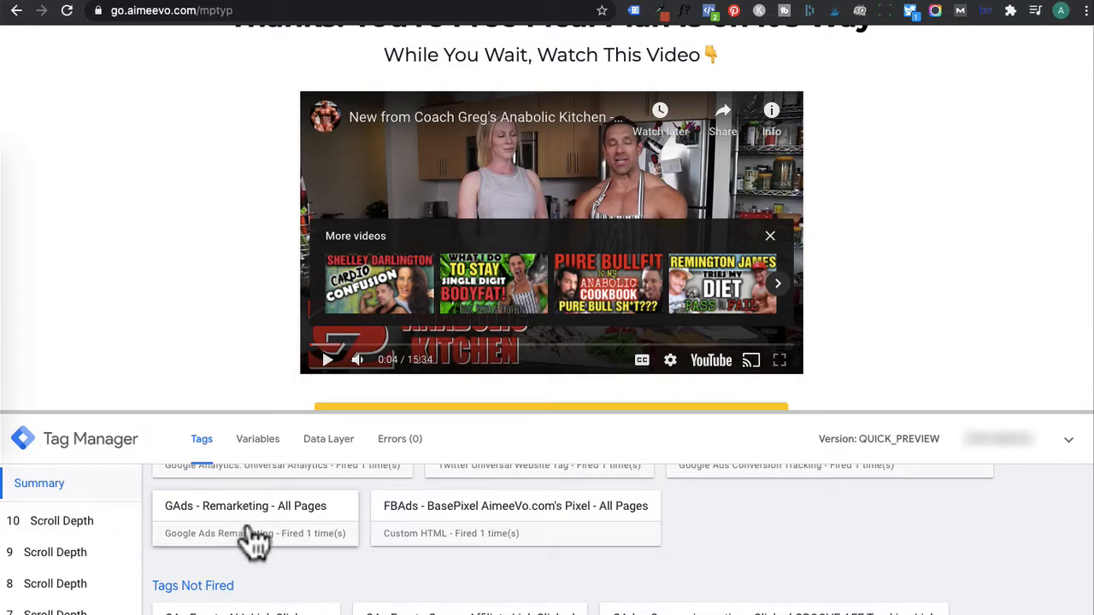
pyautogui.moveTo(346, 9)
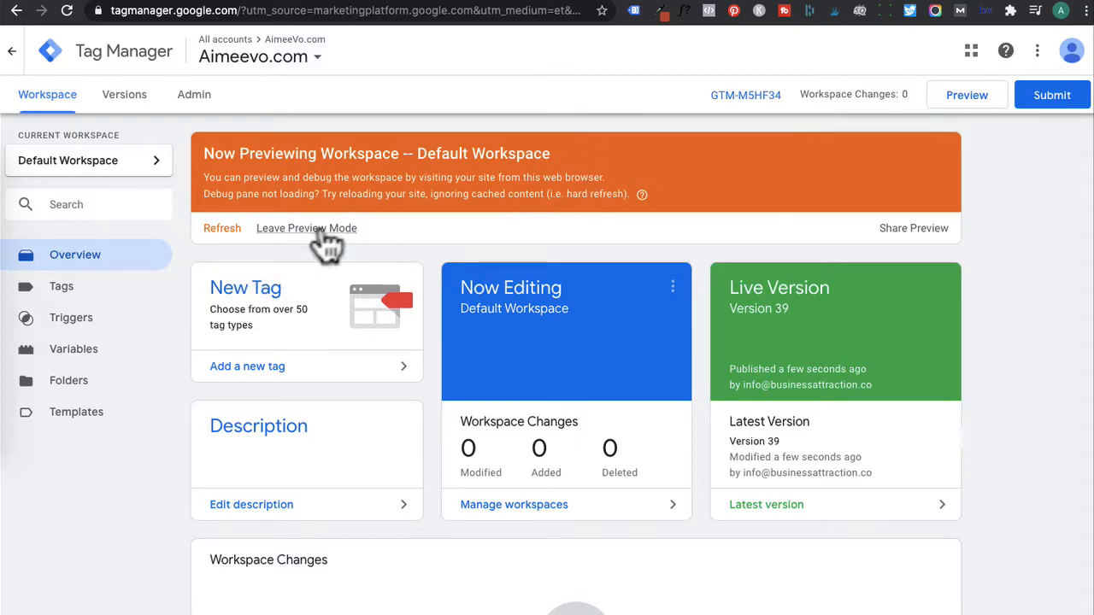
pyautogui.click(306, 229)
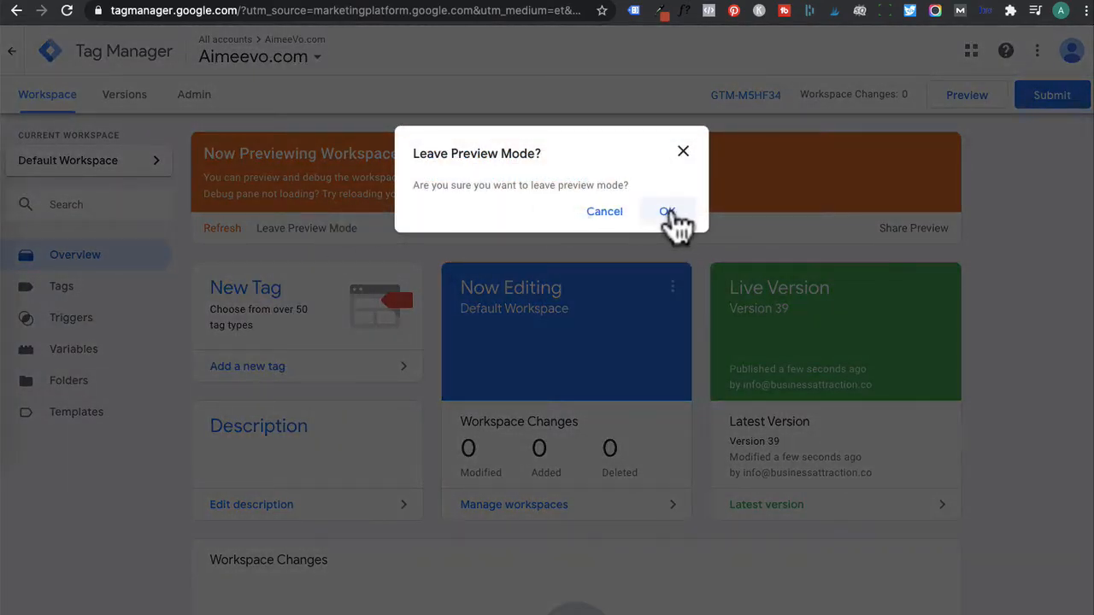
pyautogui.click(668, 212)
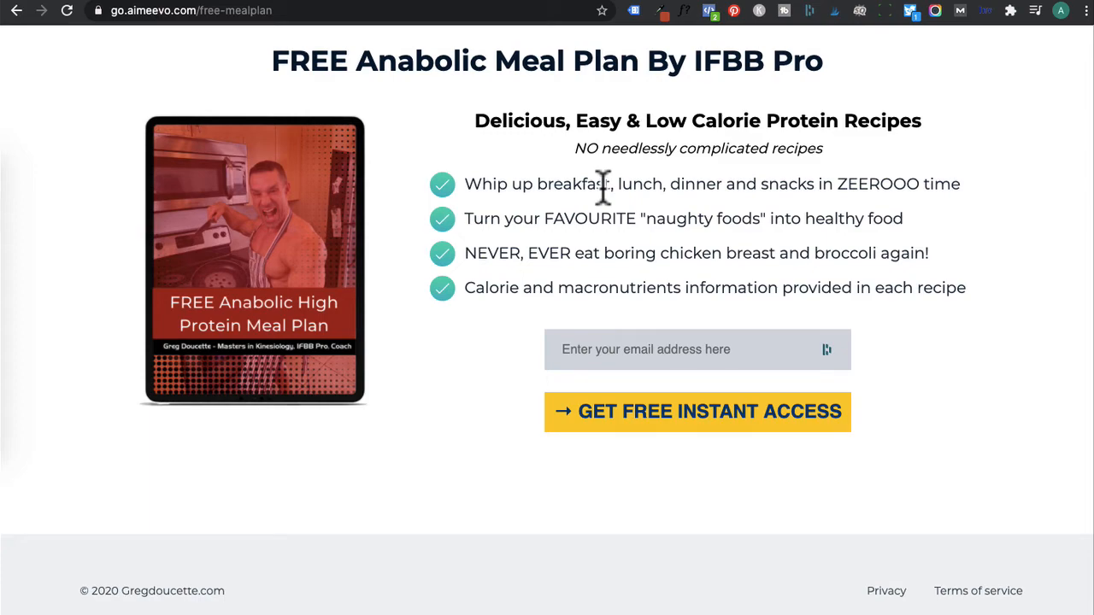
pyautogui.moveTo(636, 25)
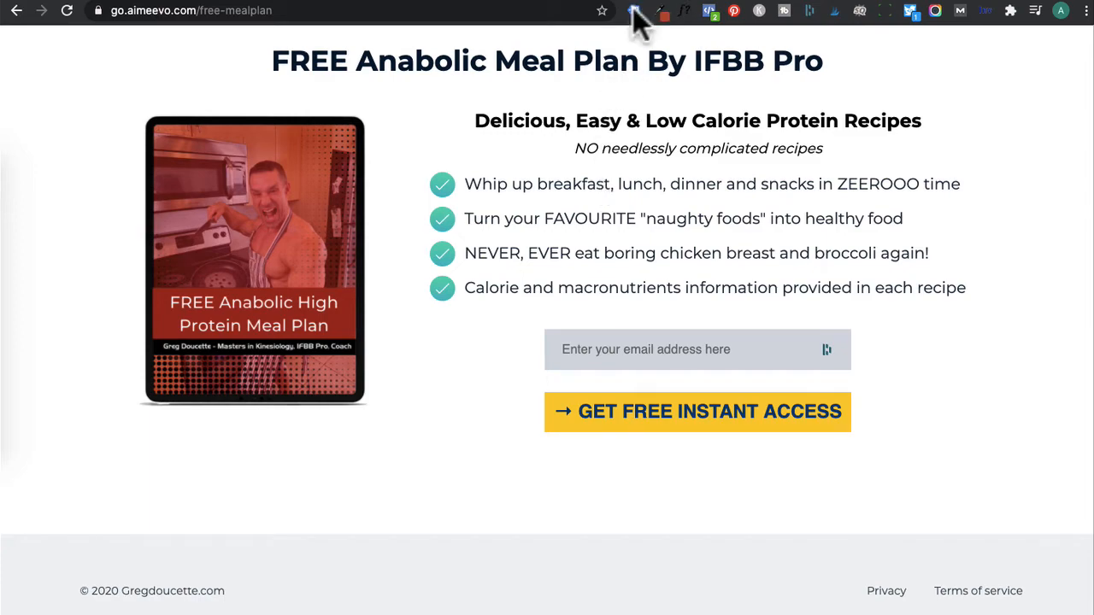
pyautogui.click(634, 11)
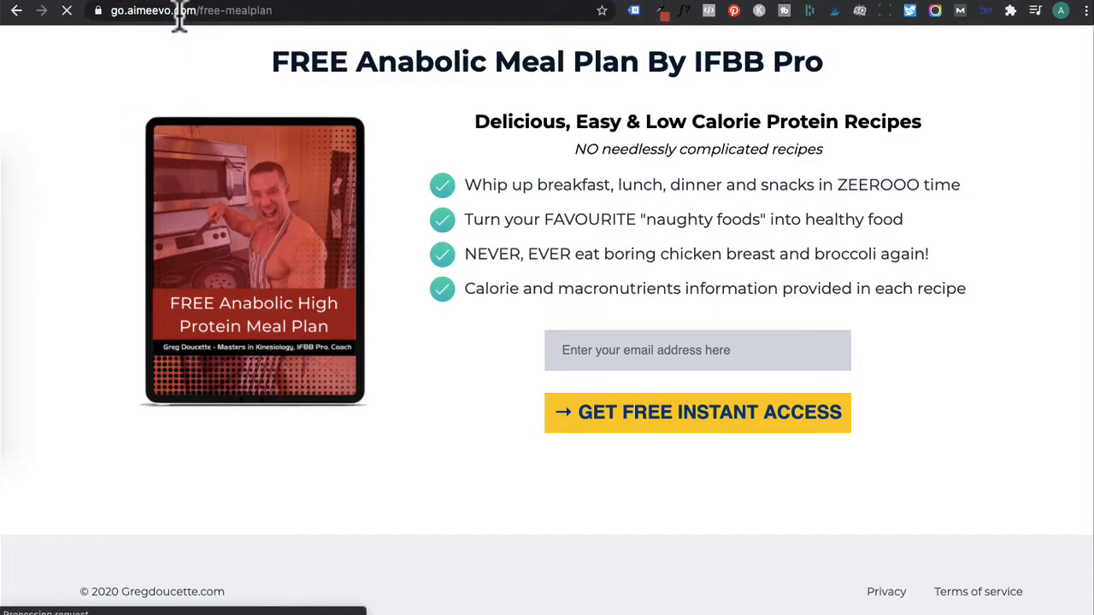
pyautogui.click(632, 10)
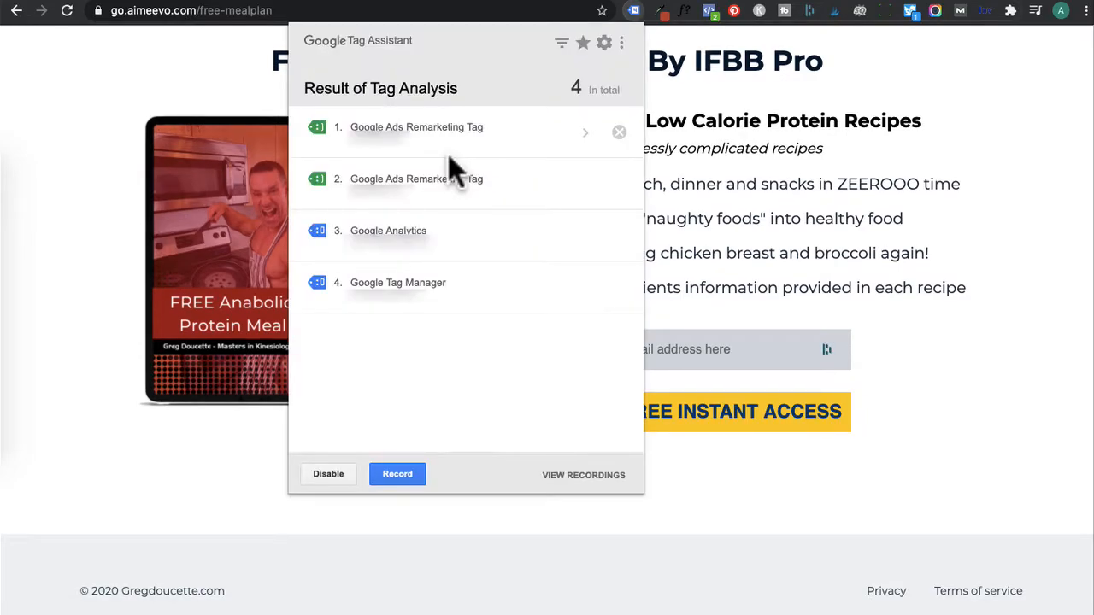
pyautogui.moveTo(468, 175)
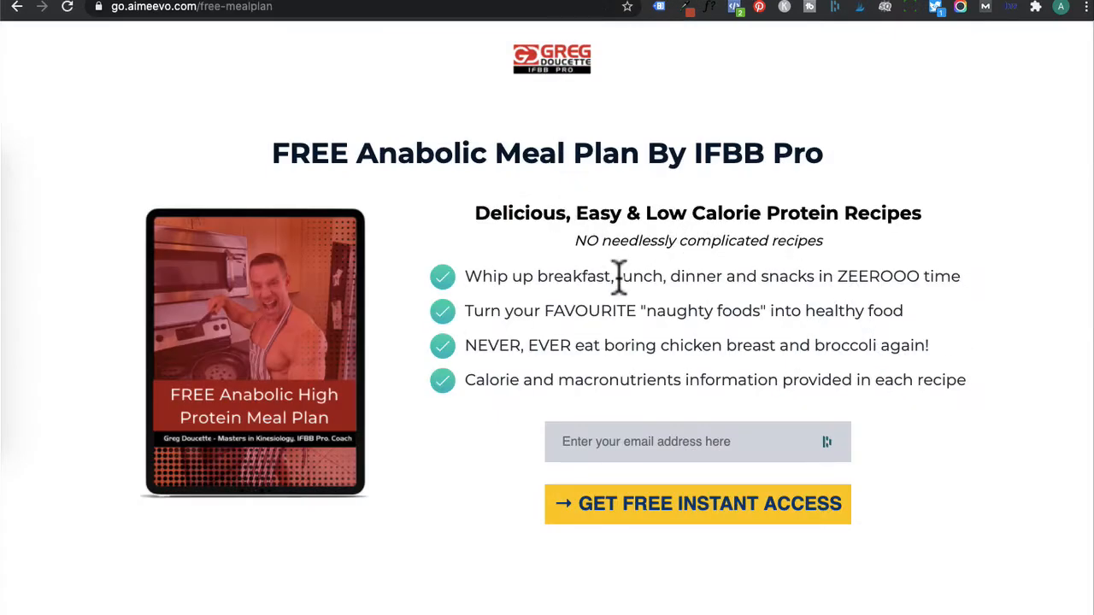
pyautogui.click(697, 503)
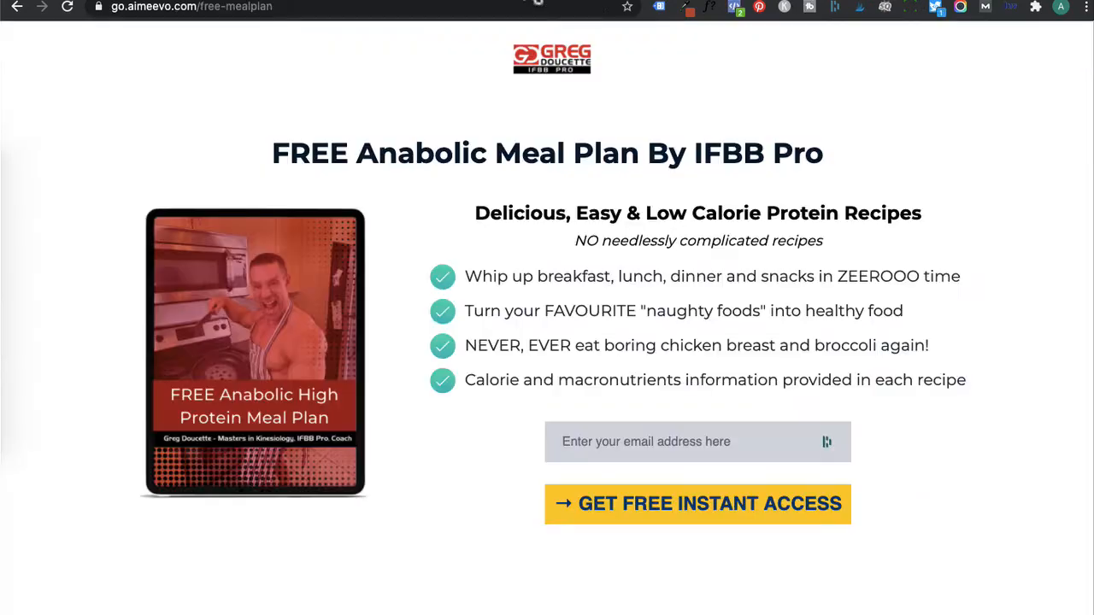
pyautogui.moveTo(639, 272)
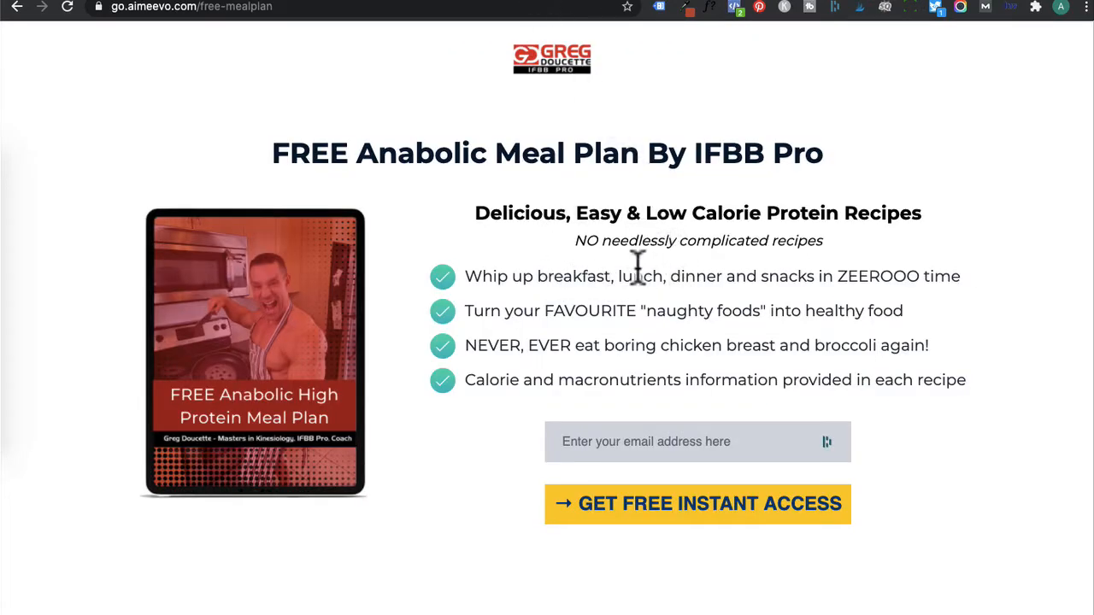
pyautogui.moveTo(830, 311)
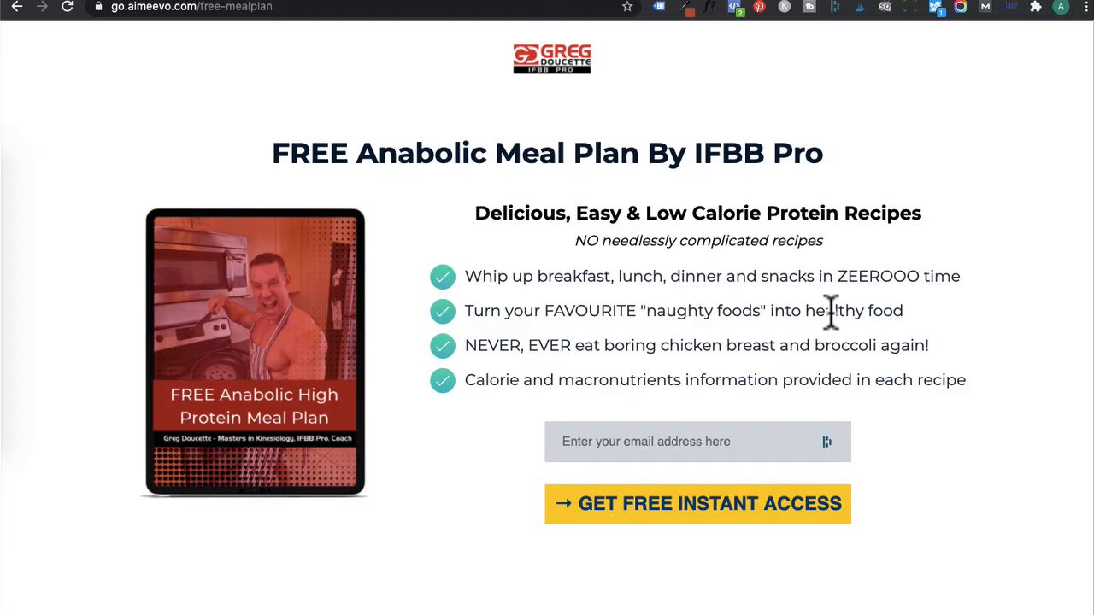
pyautogui.moveTo(389, 7)
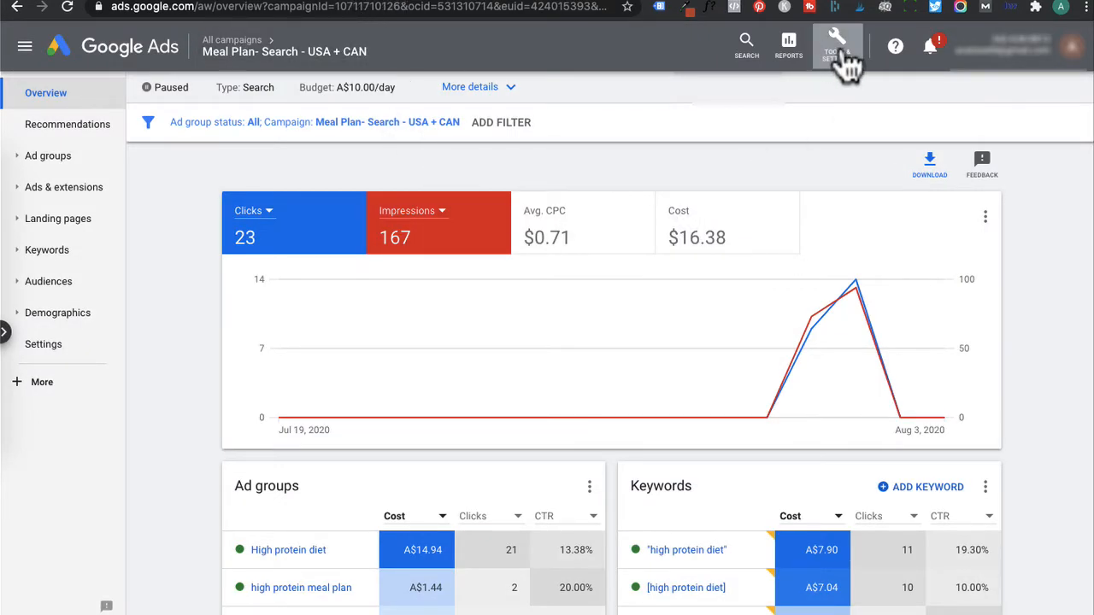
# Reach Audience manager's remarketing lists from the Tools menu and begin a new list
pyautogui.click(835, 44)
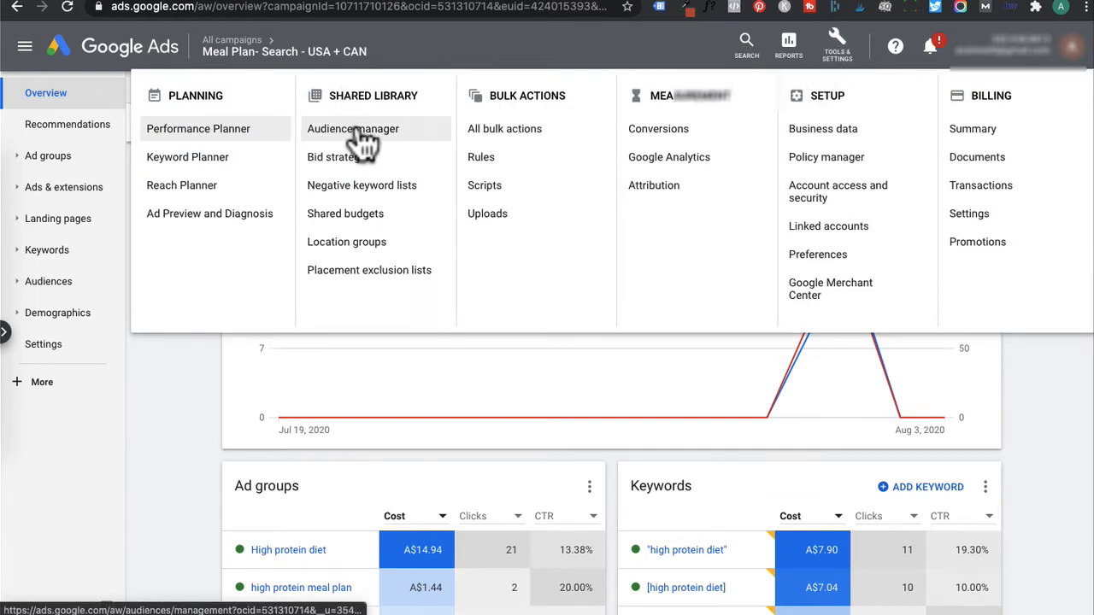
pyautogui.click(352, 128)
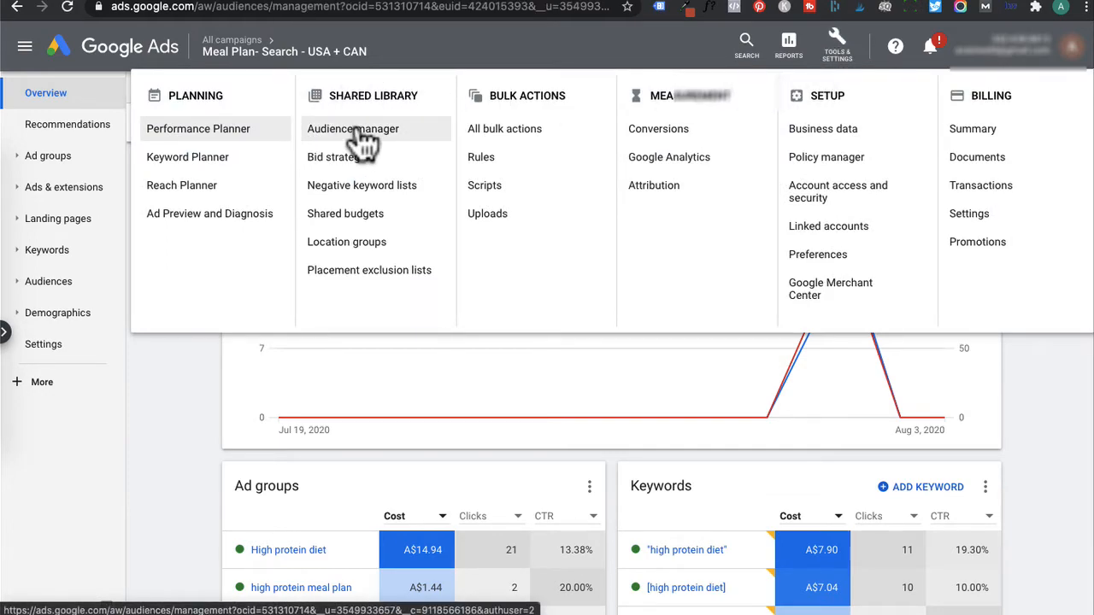
pyautogui.click(352, 129)
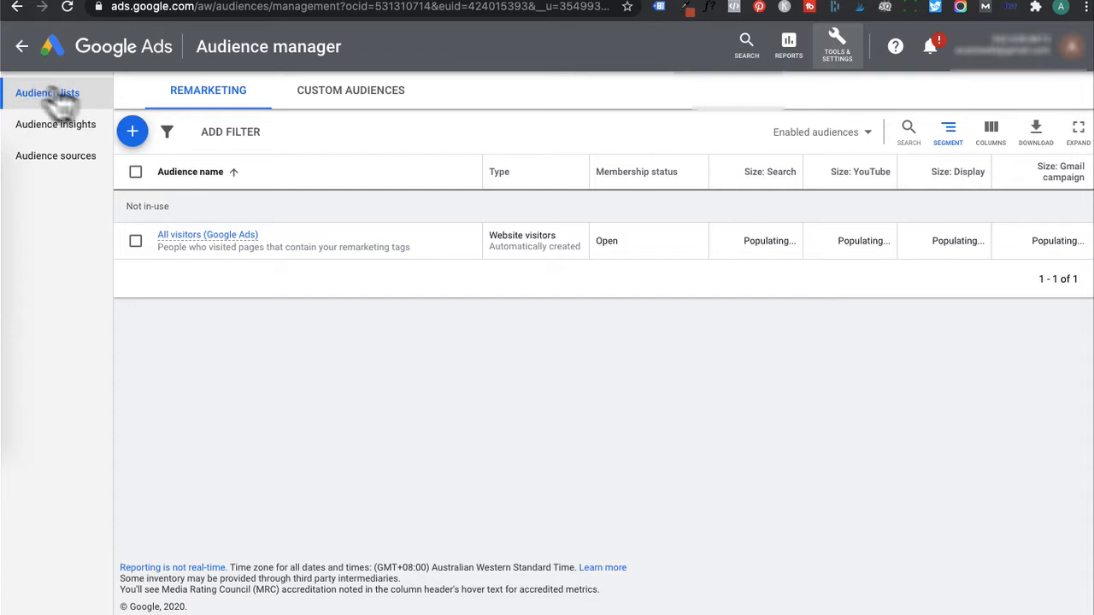
pyautogui.moveTo(133, 130)
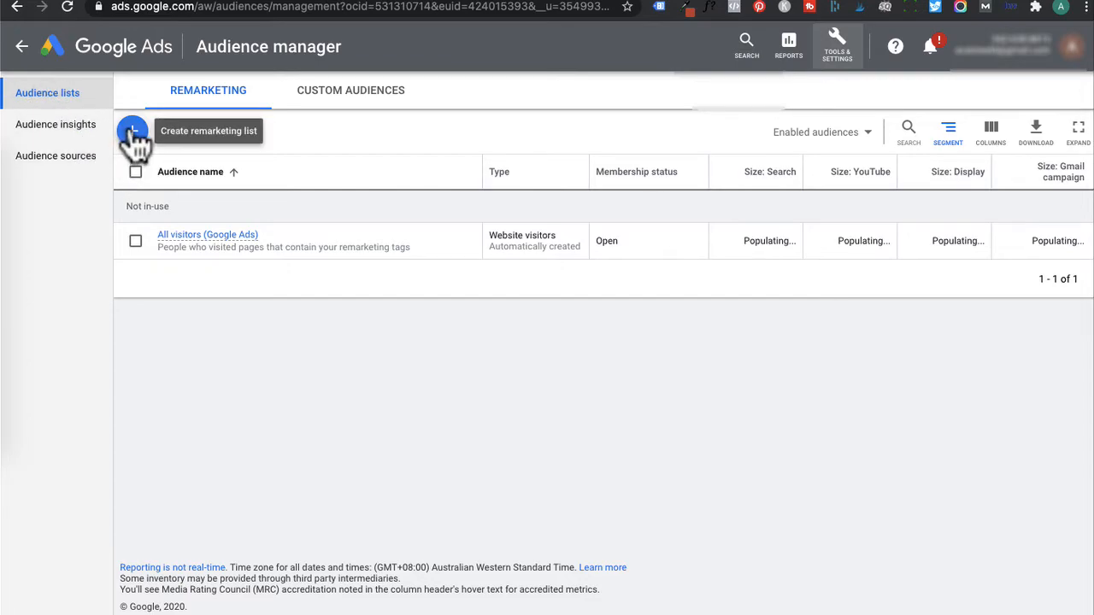
pyautogui.click(134, 132)
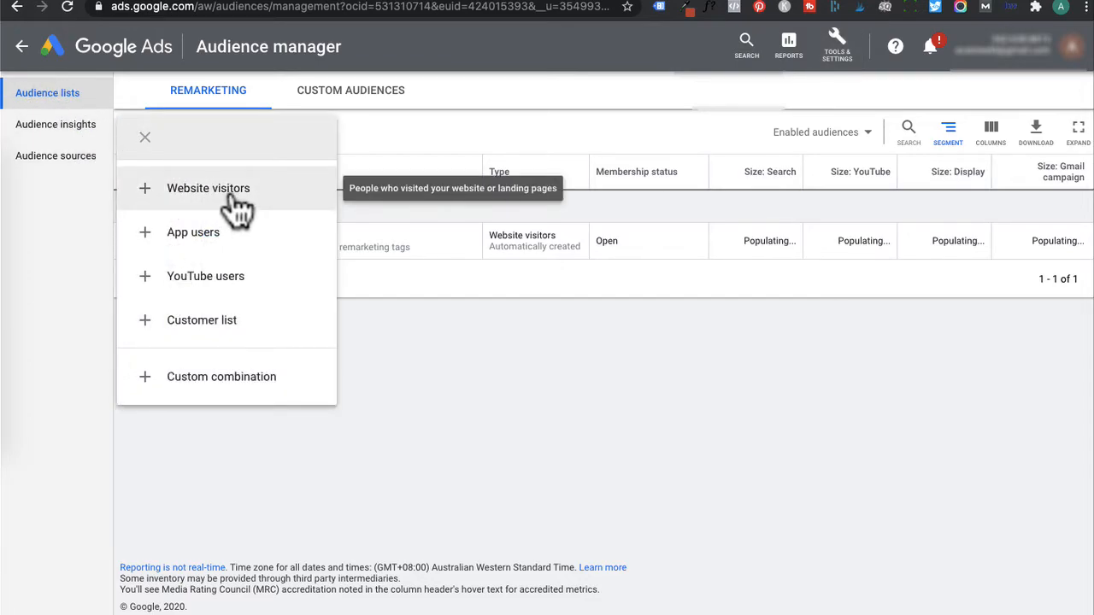
# Make a Website visitors audience 'Free Meal Plan Remarketing (14 days)' of visitors of a page who skipped another
pyautogui.click(209, 188)
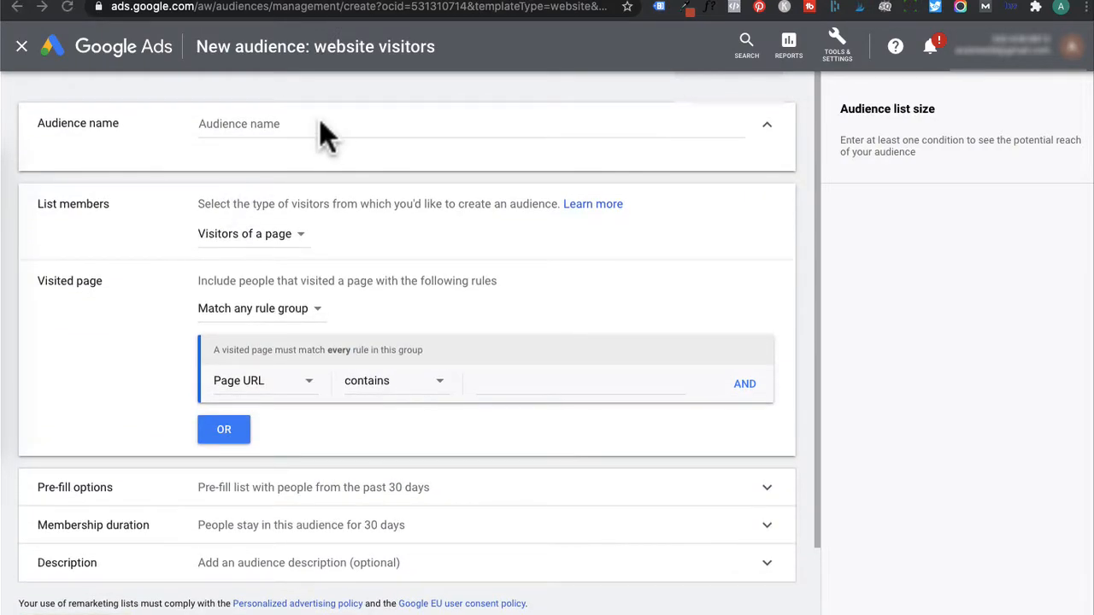
pyautogui.write('Free Meal Plan Remarketing (14 days)')
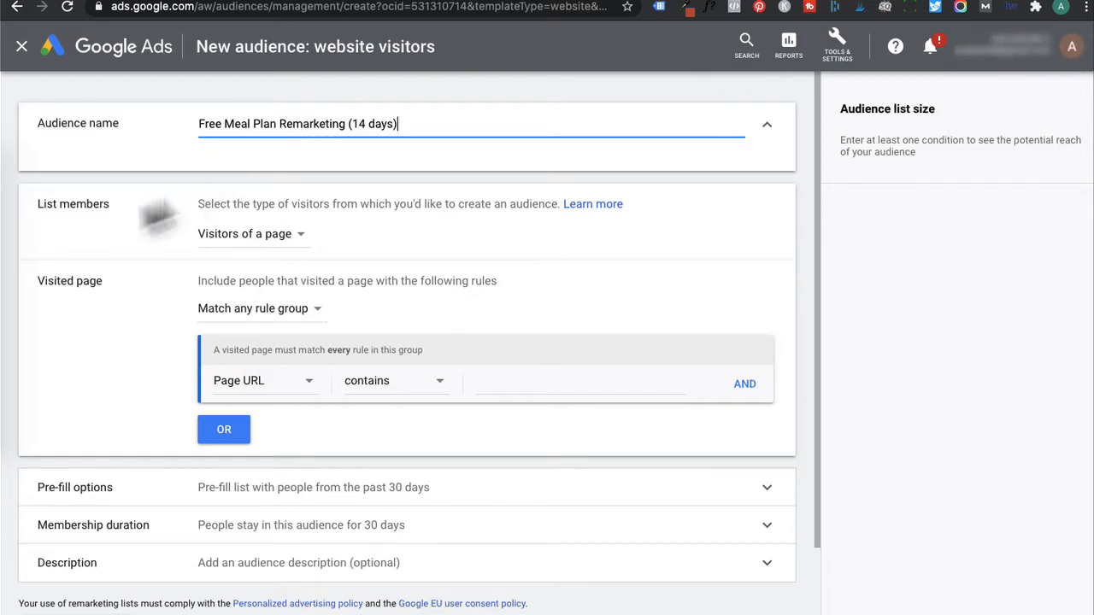
pyautogui.moveTo(277, 248)
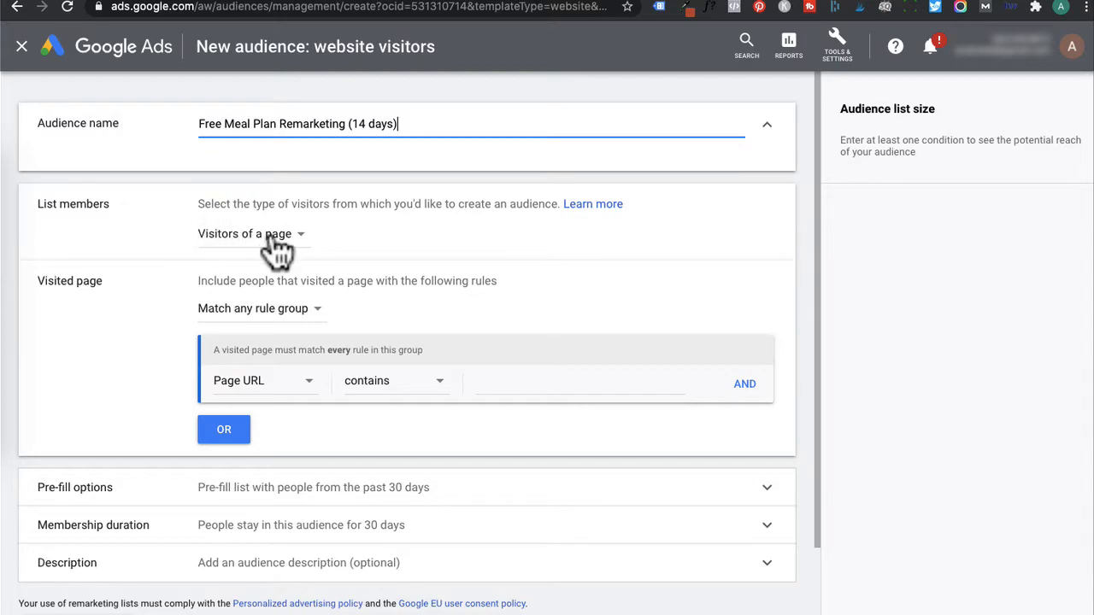
pyautogui.click(250, 232)
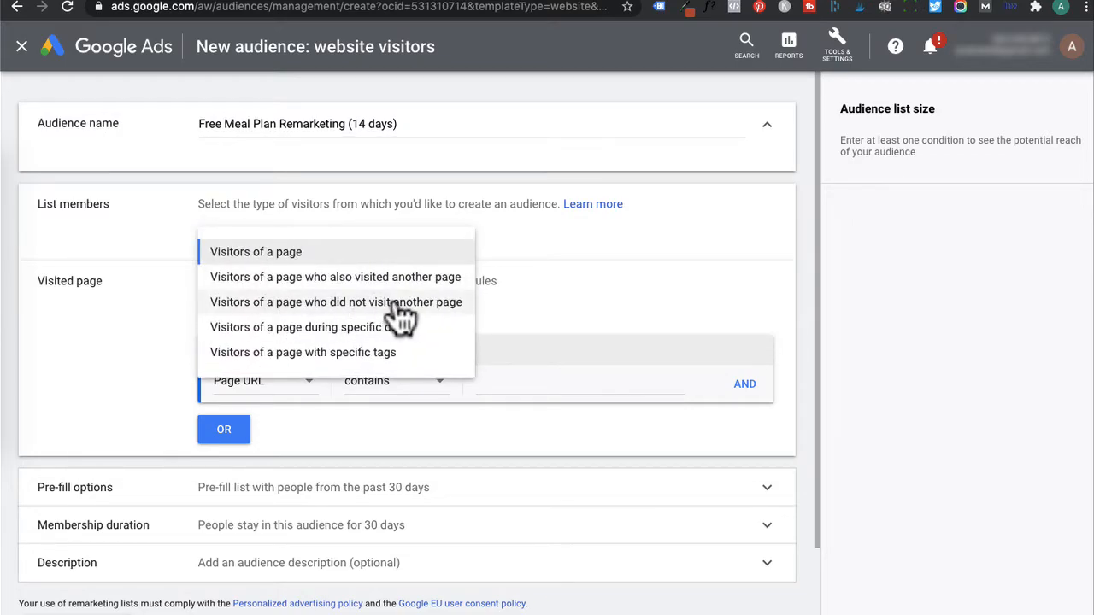
pyautogui.click(335, 301)
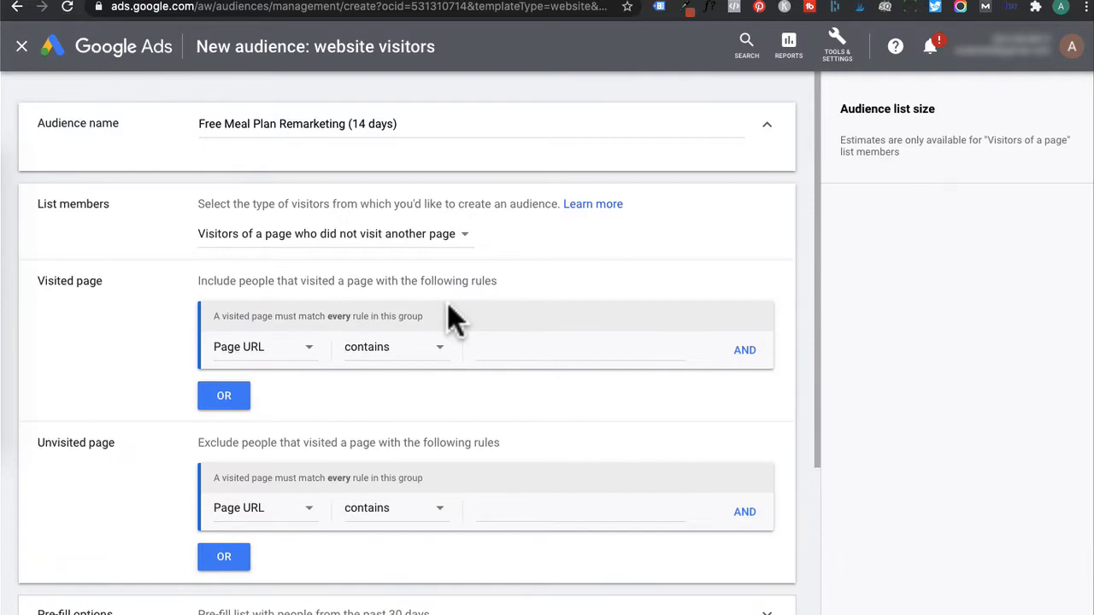
# Include pages containing 'free mealplan' and exclude pages containing 'mptyp'
pyautogui.scroll(-3)
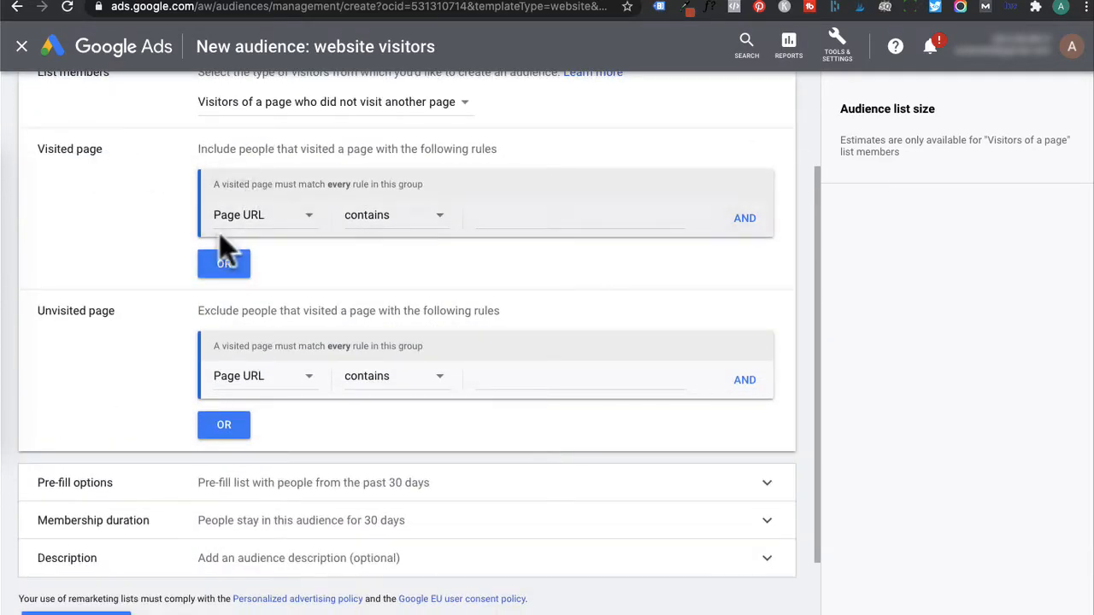
pyautogui.moveTo(803, 103)
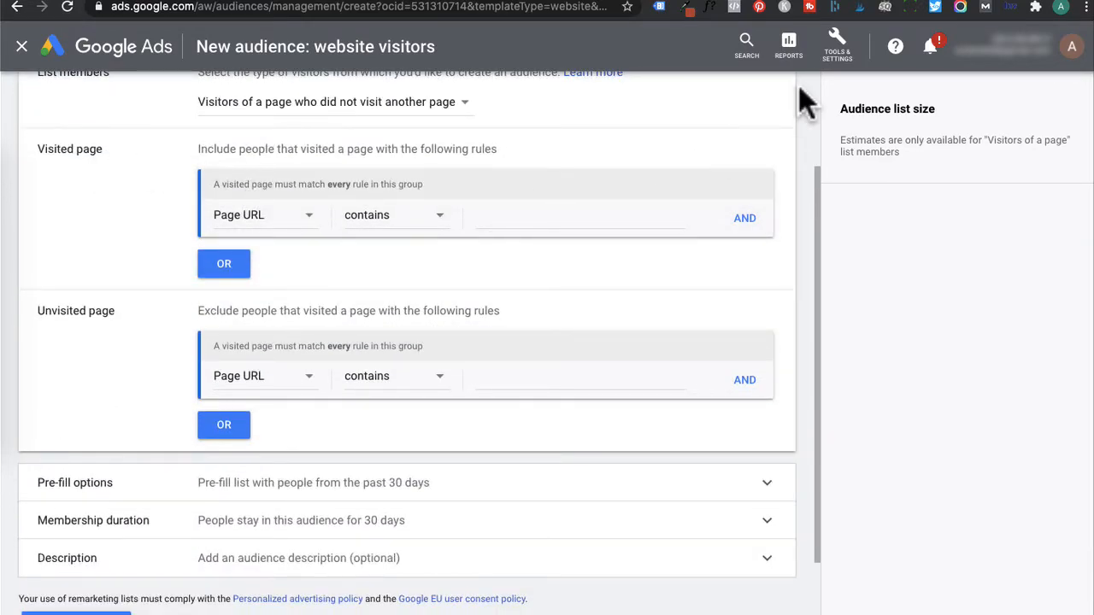
pyautogui.write('free mealplan')
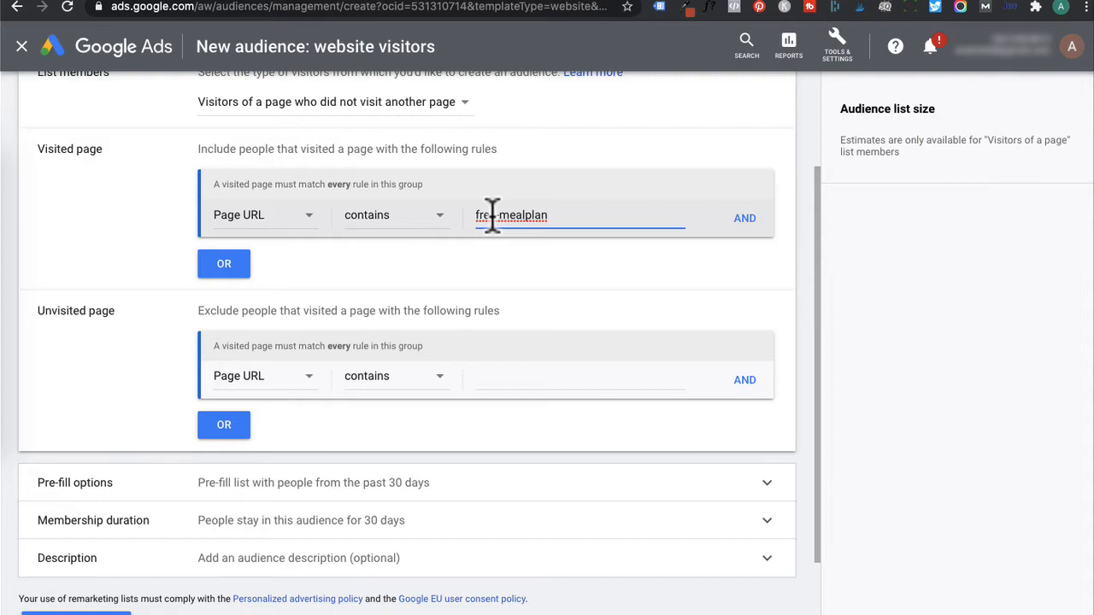
pyautogui.scroll(-3)
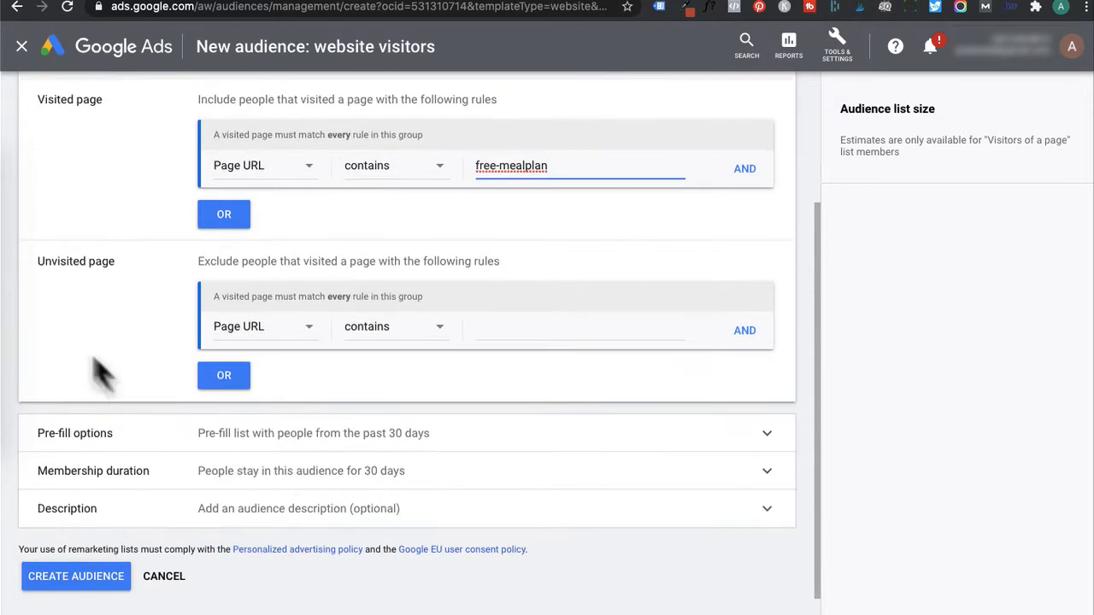
pyautogui.moveTo(209, 265)
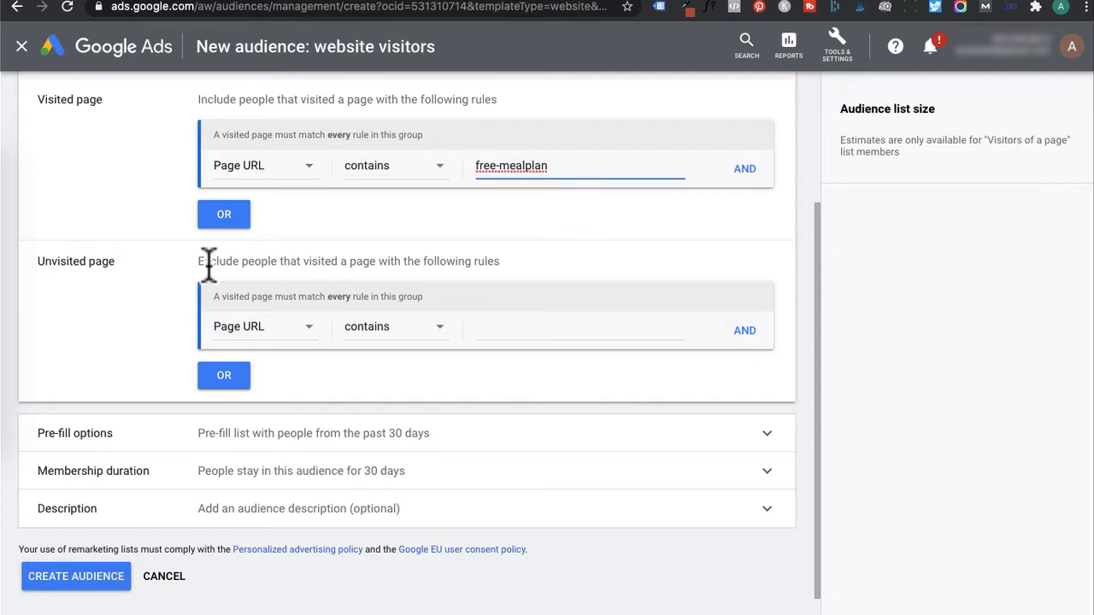
pyautogui.moveTo(152, 396)
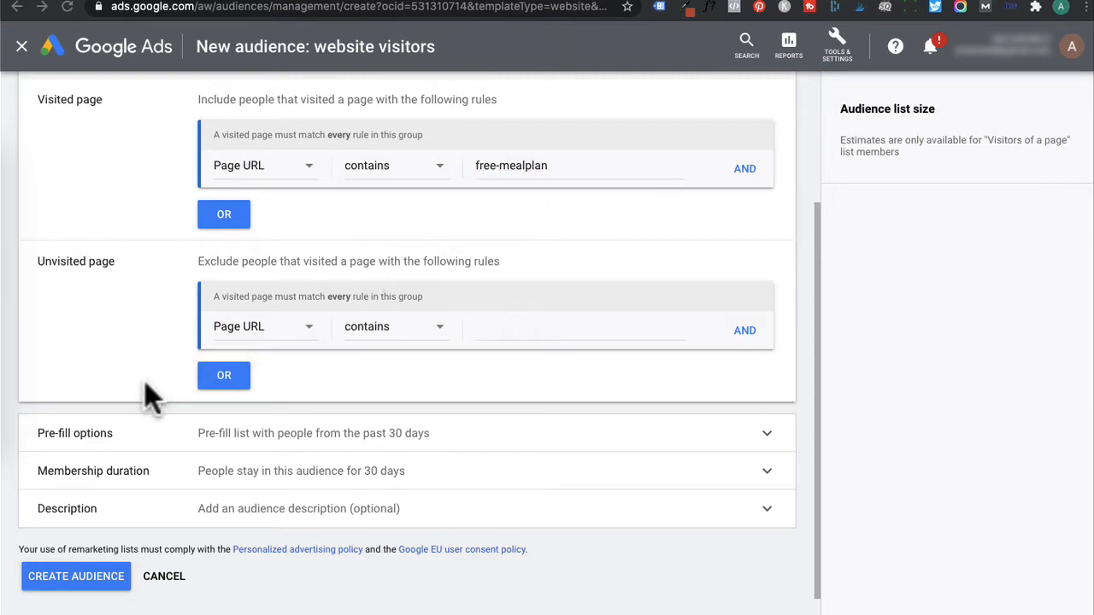
pyautogui.click(581, 326)
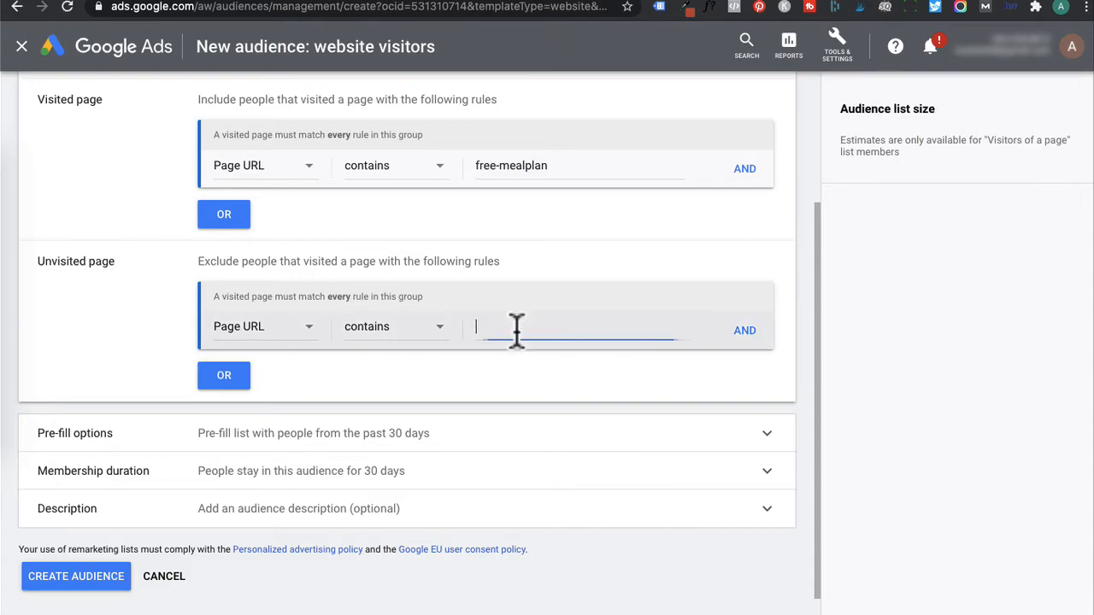
pyautogui.write('mptyp')
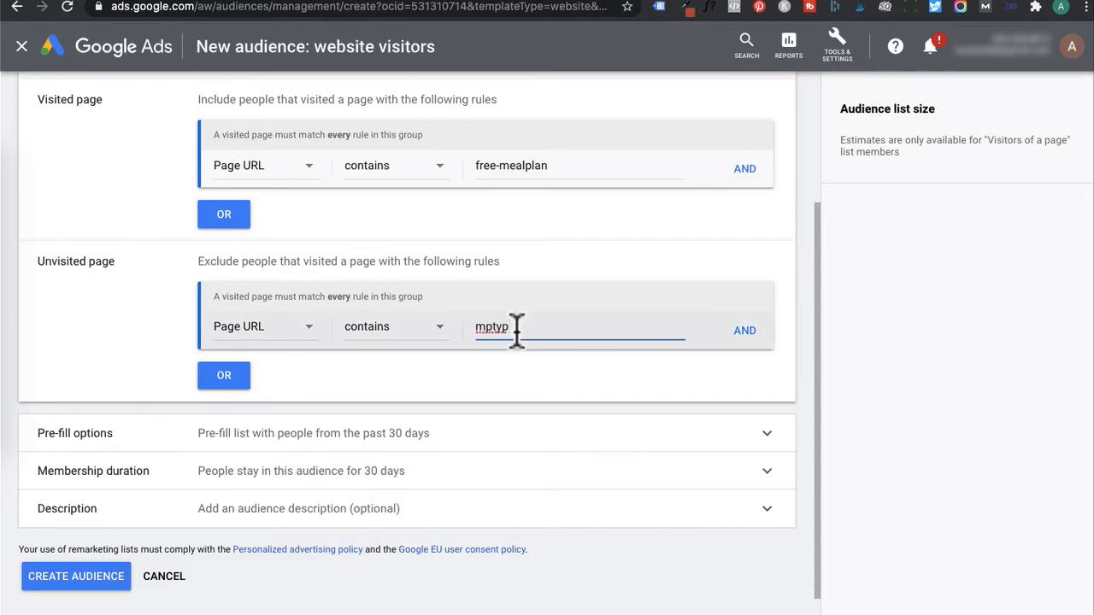
pyautogui.scroll(-3)
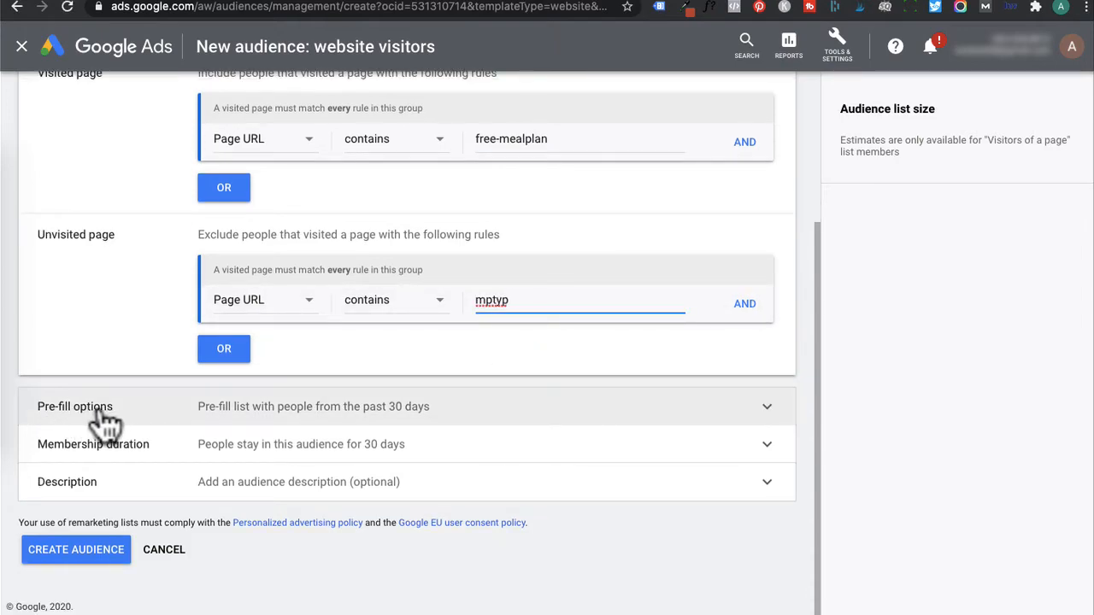
pyautogui.moveTo(351, 419)
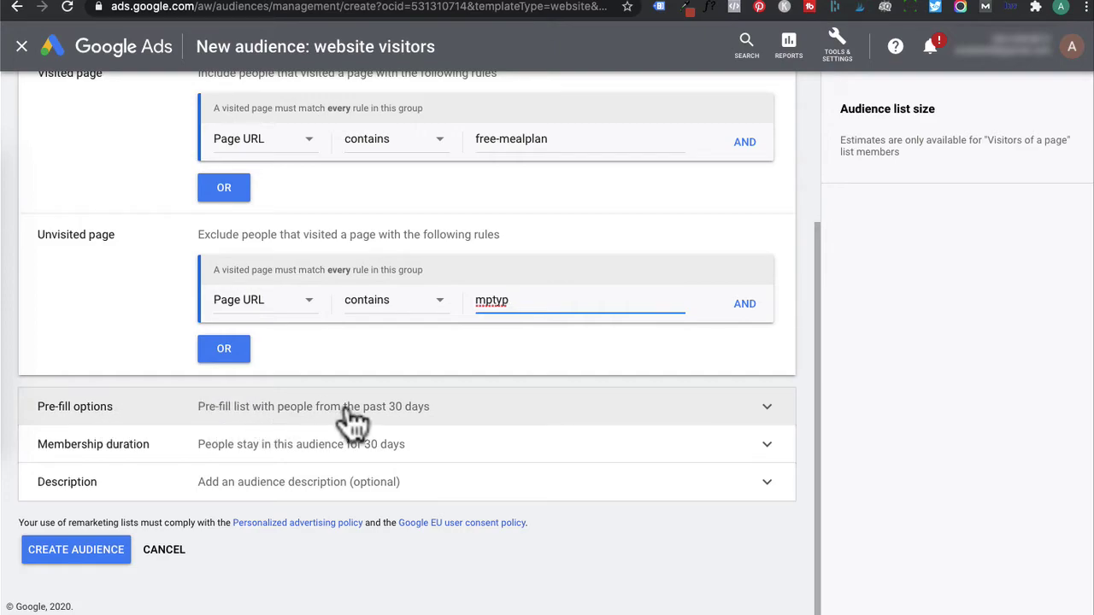
pyautogui.moveTo(437, 420)
pyautogui.write('14')
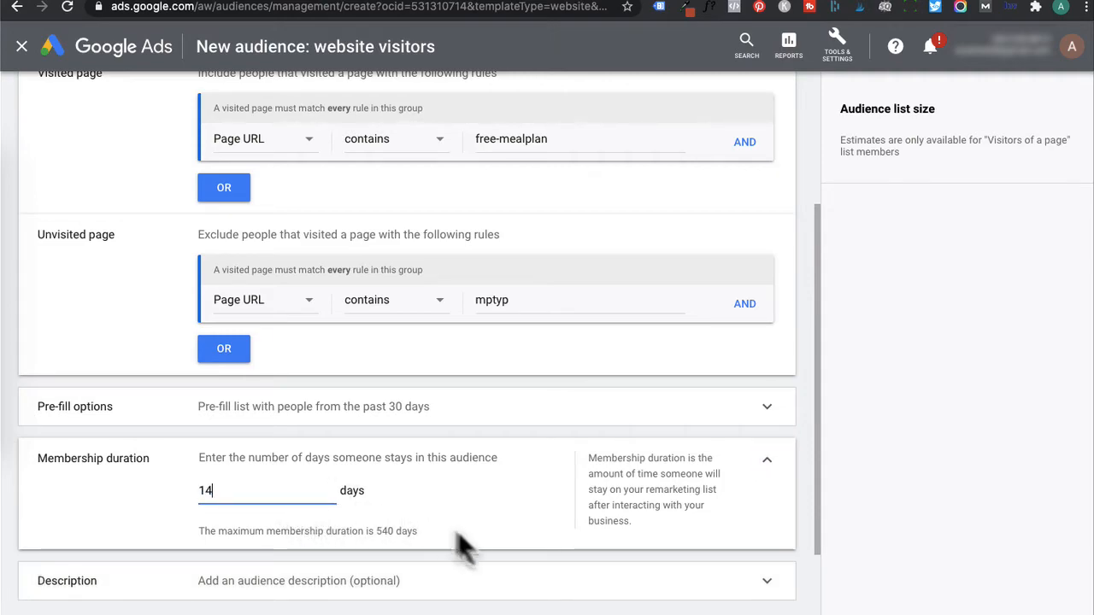
# Review the 14-day membership and description settings, then create the audience
pyautogui.scroll(-3)
pyautogui.write('visited landing page Landing page: https://go.aimeevo.com/free-mealplan but not Thankyou page: https://go.aimeevo.com/mptyp')
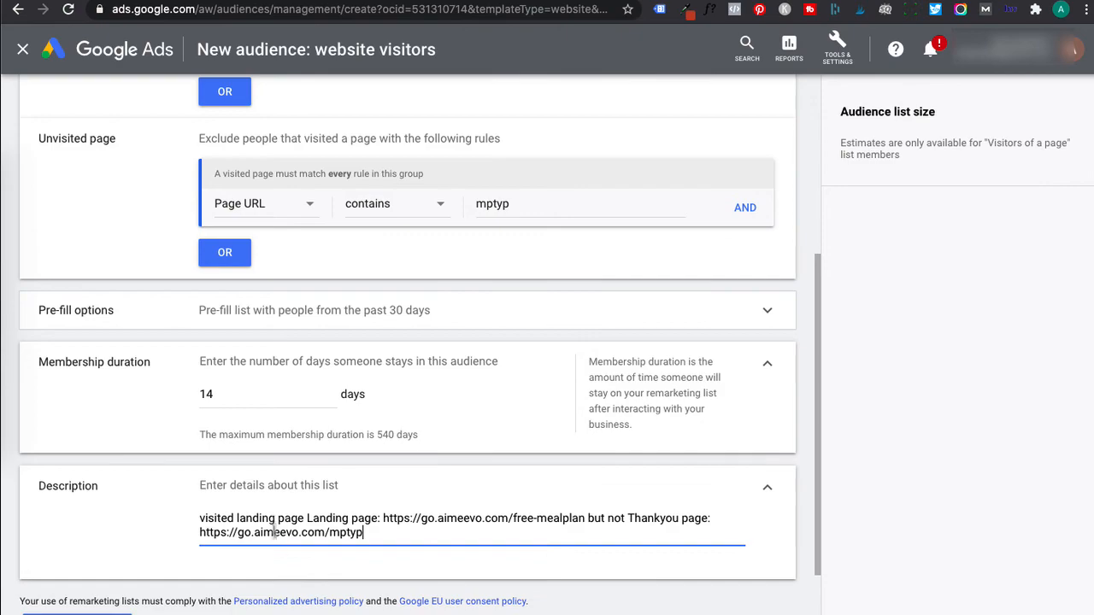
pyautogui.scroll(-3)
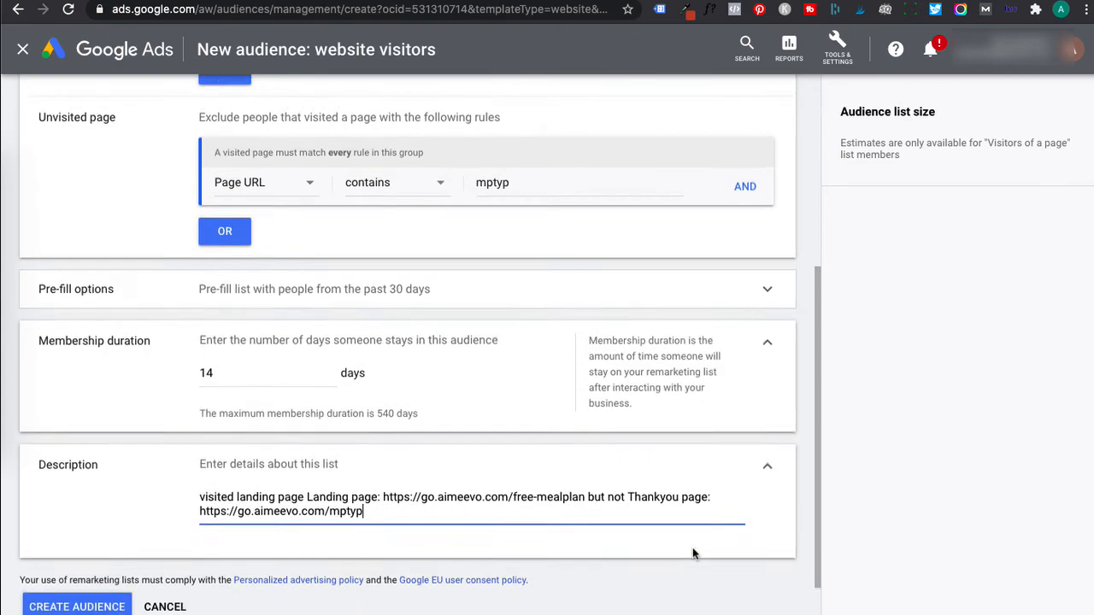
pyautogui.click(75, 607)
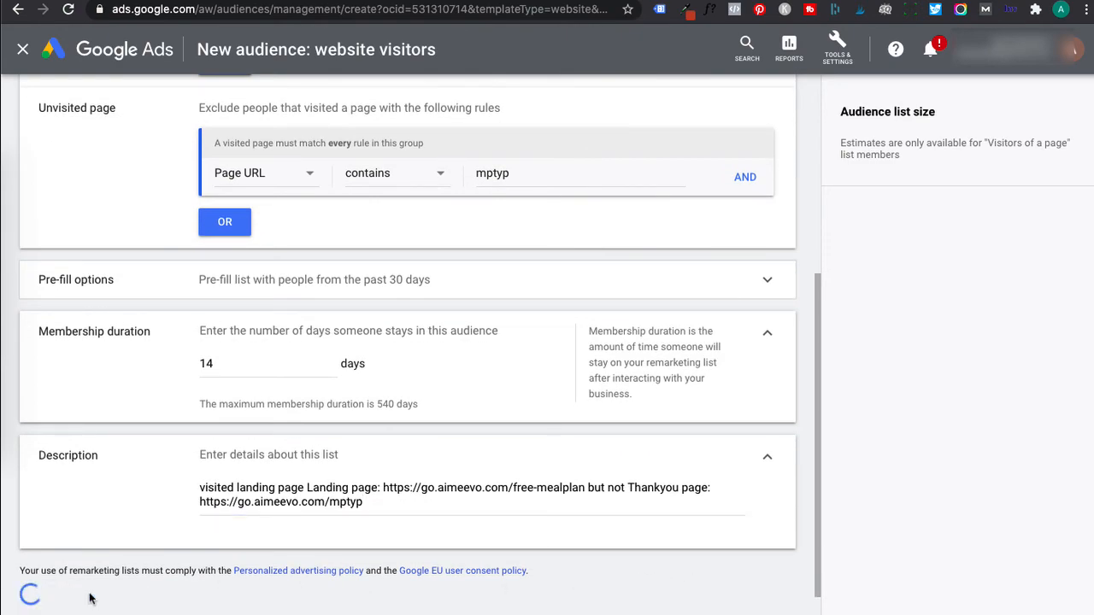